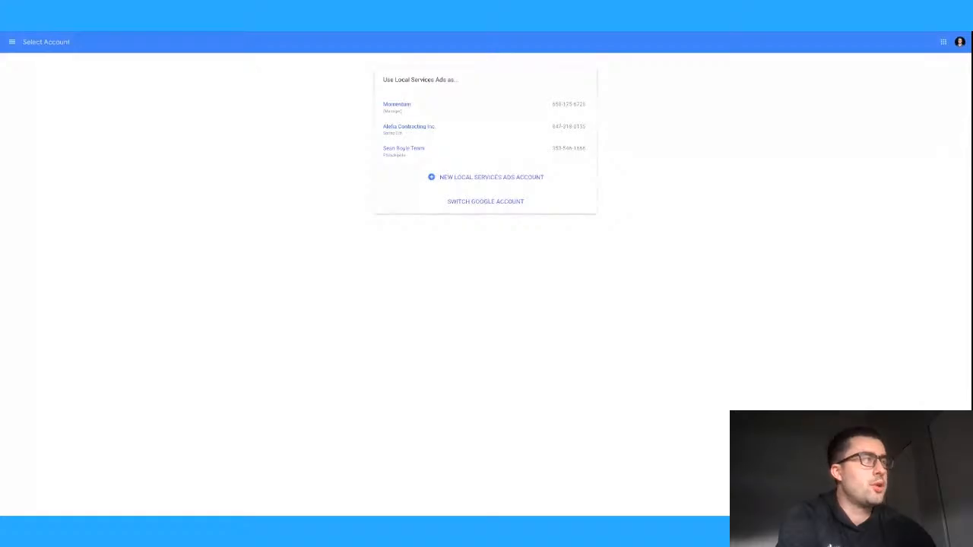
mouse_move(479, 267)
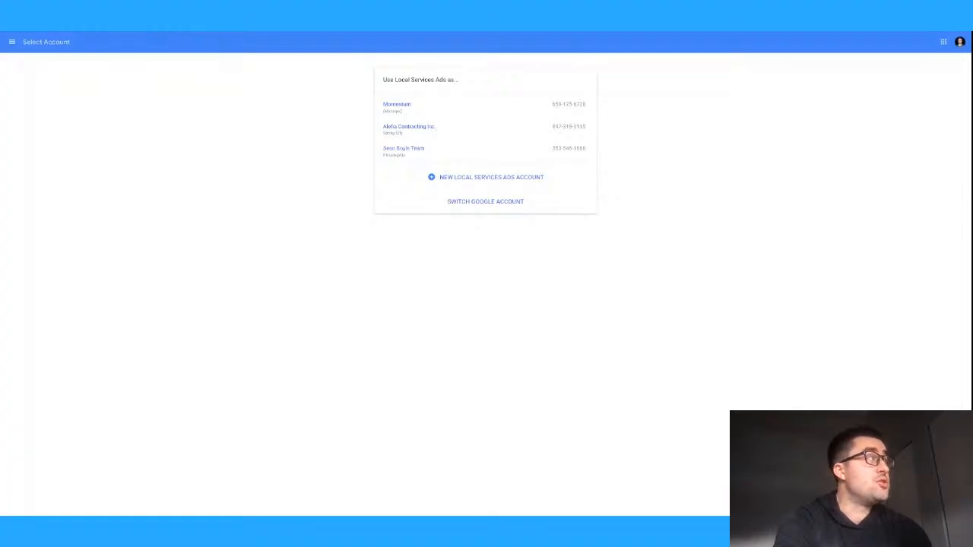
mouse_move(444, 161)
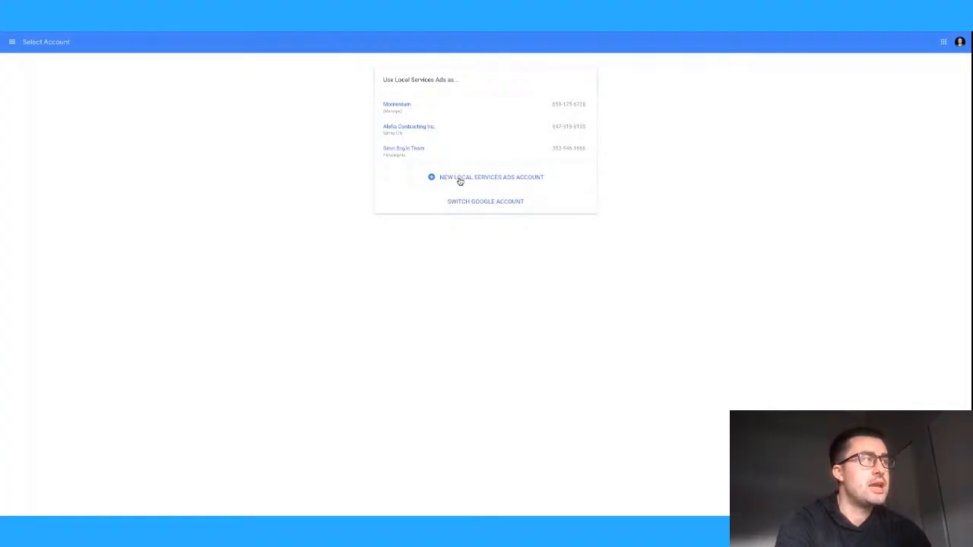
- Start a new Local Services Ads account from the Select Account page
left_click(491, 176)
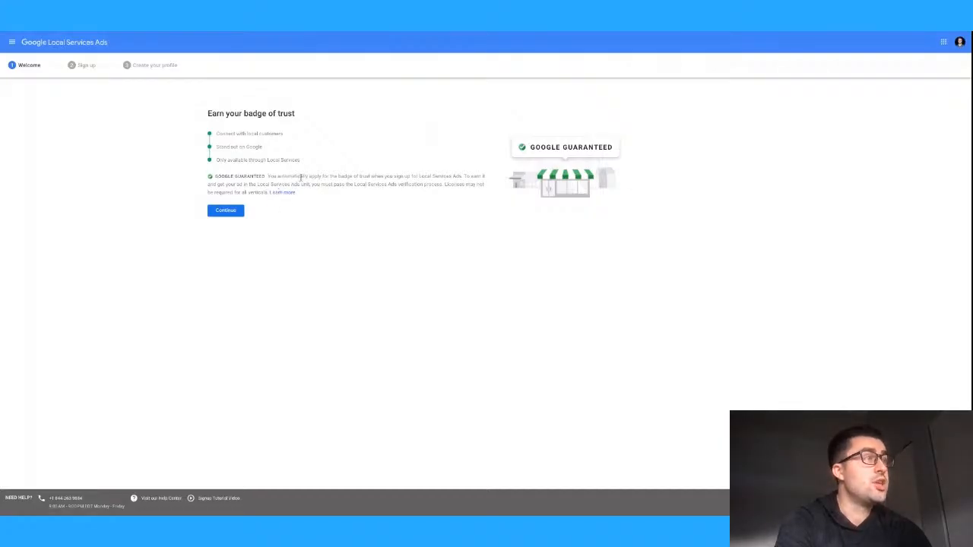
mouse_move(395, 184)
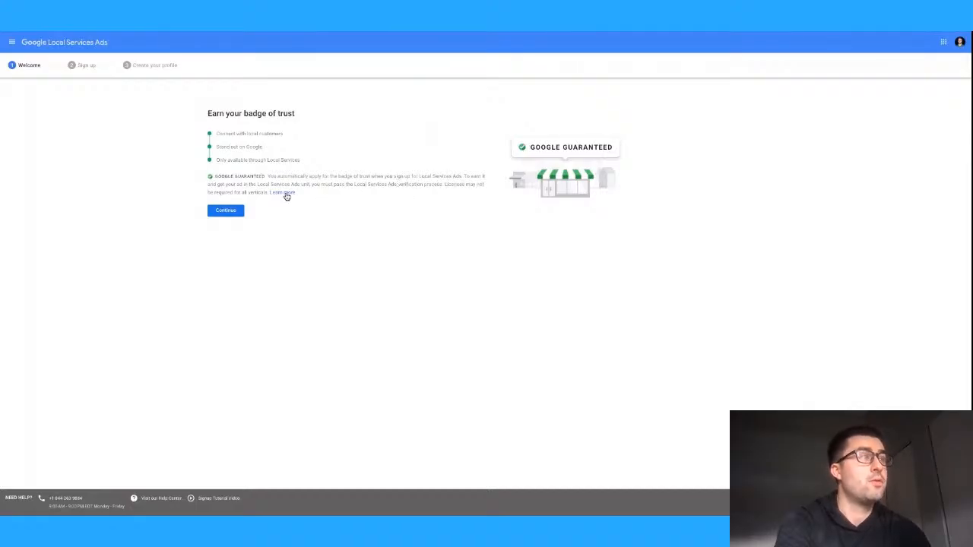
left_click(283, 192)
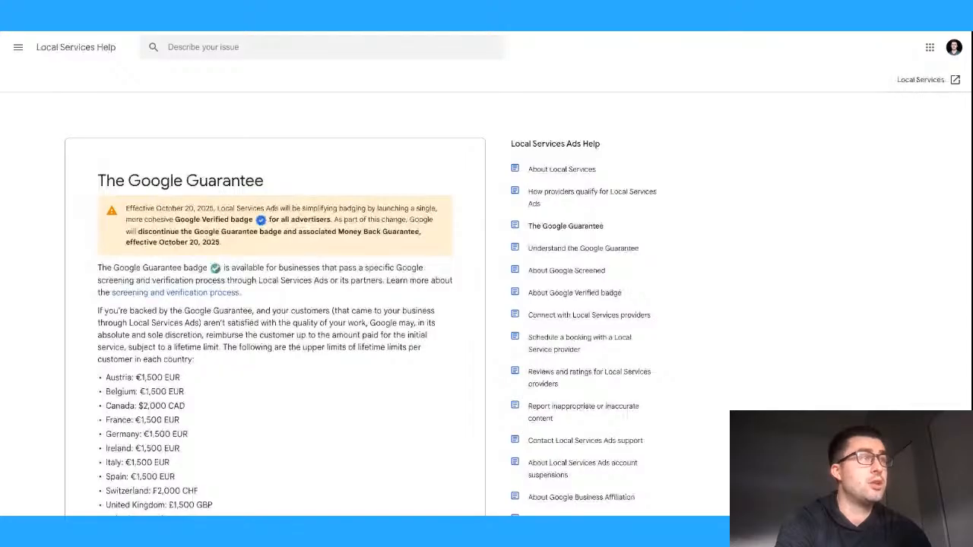
scroll("down", 3)
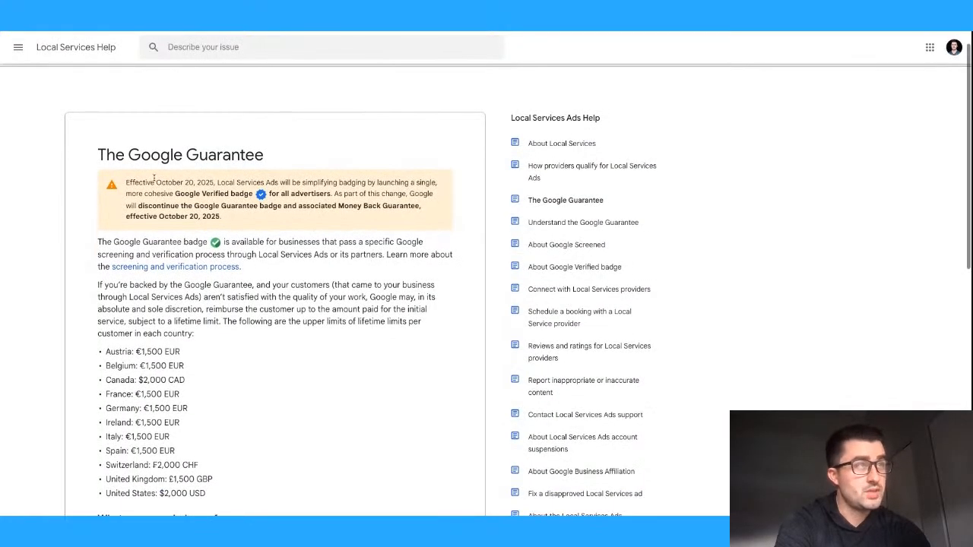
double_click(140, 183)
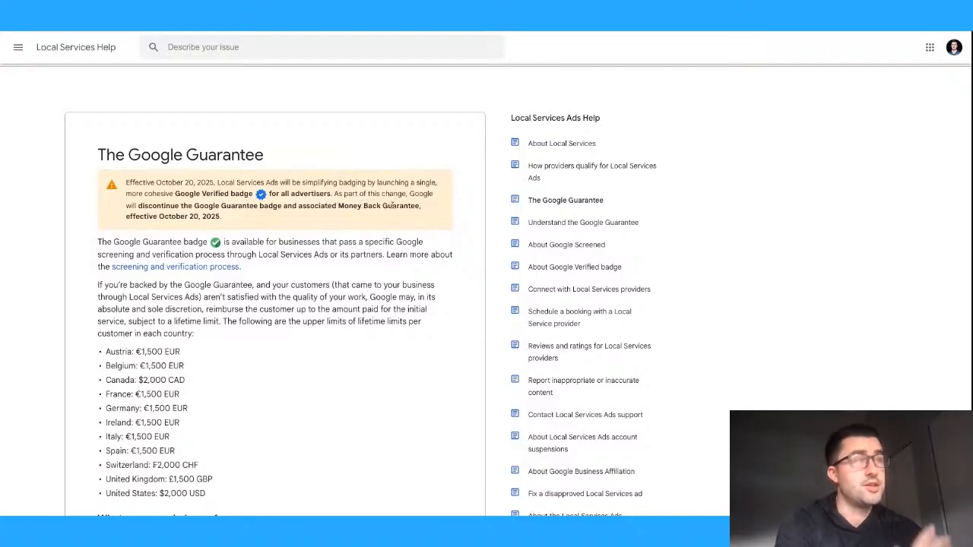
scroll("down", 3)
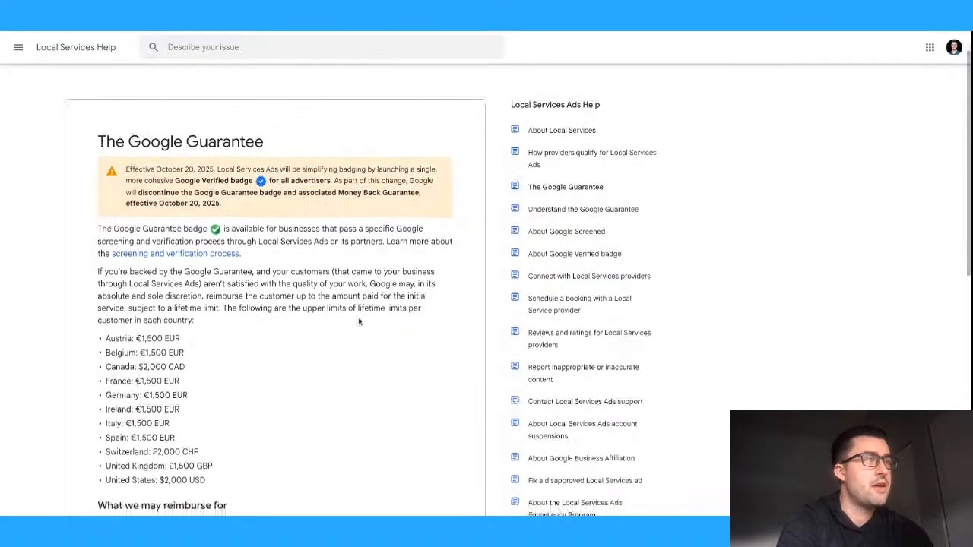
scroll("down", 3)
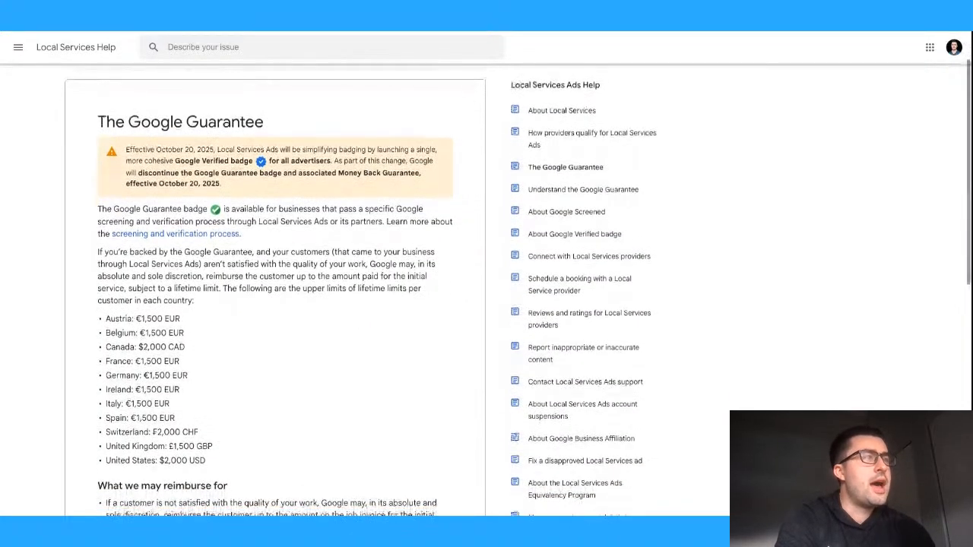
scroll("down", 3)
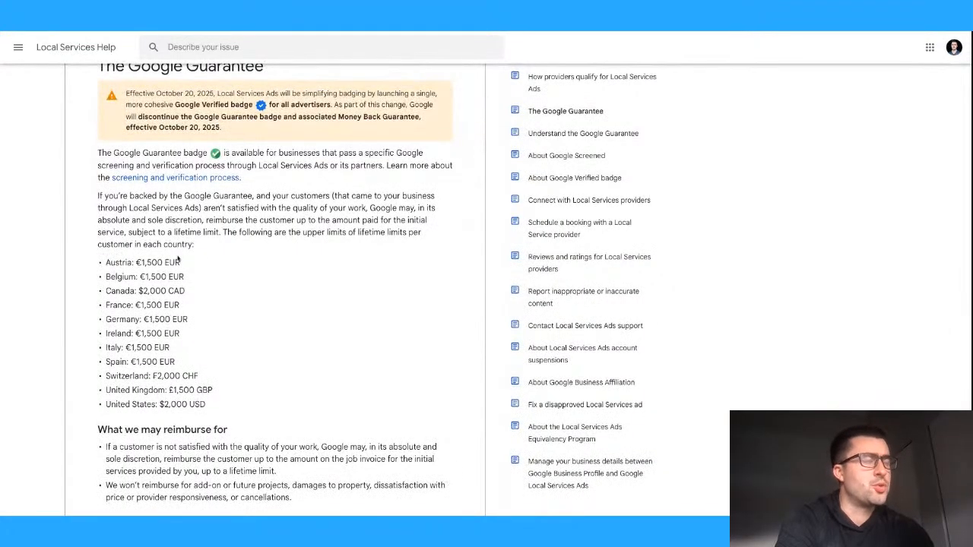
scroll("down", 3)
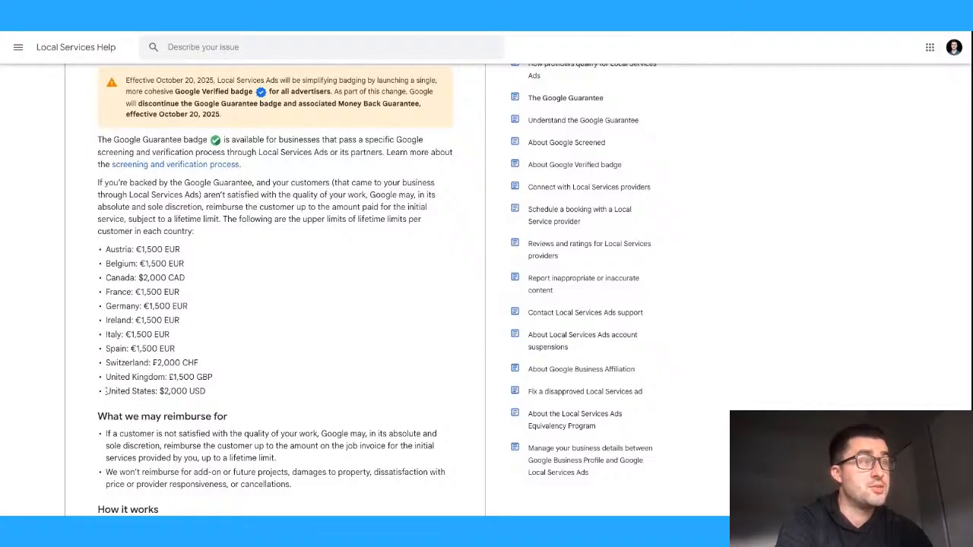
triple_click(155, 391)
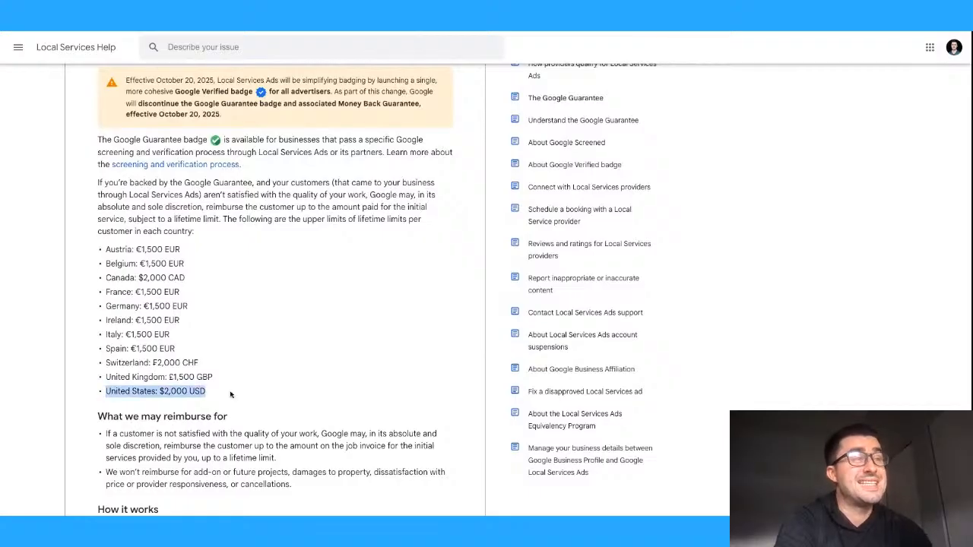
scroll("down", 3)
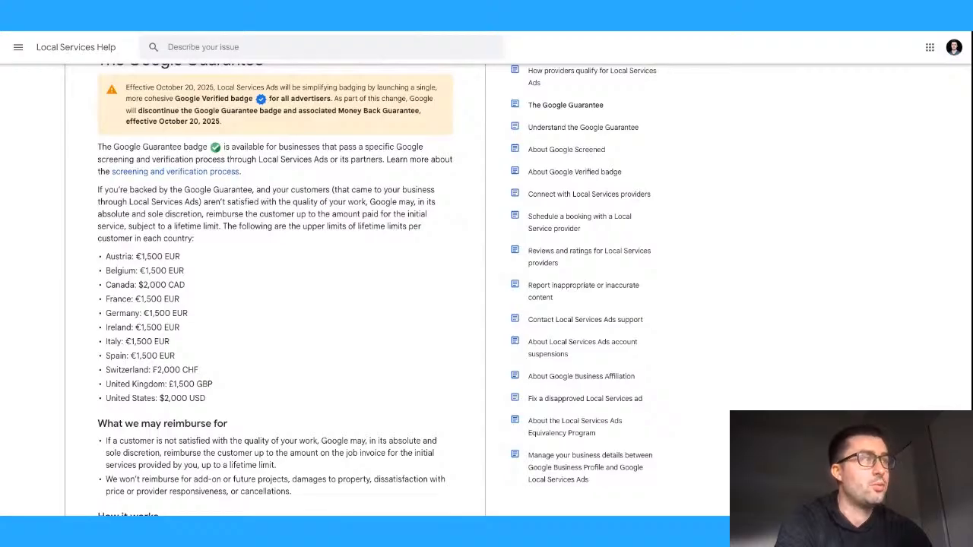
scroll("down", 3)
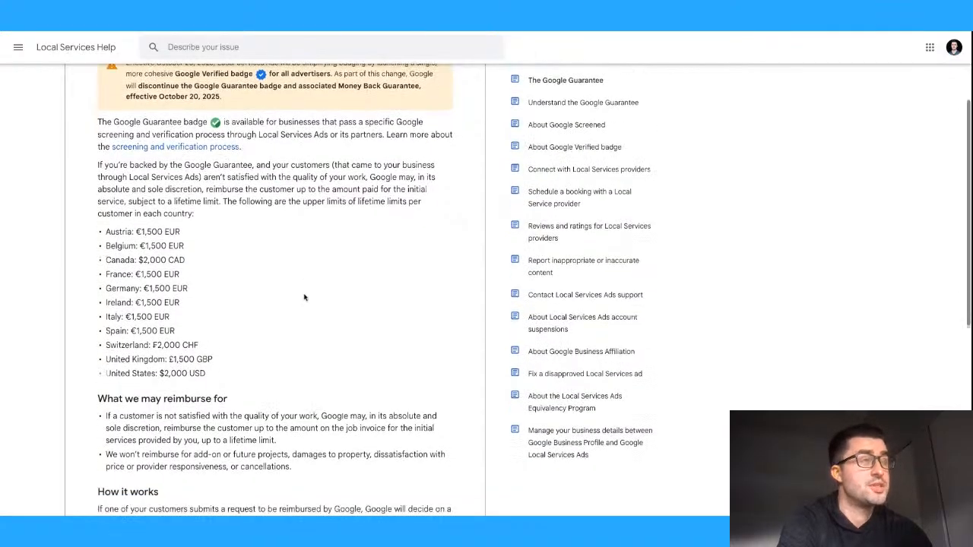
scroll("down", 3)
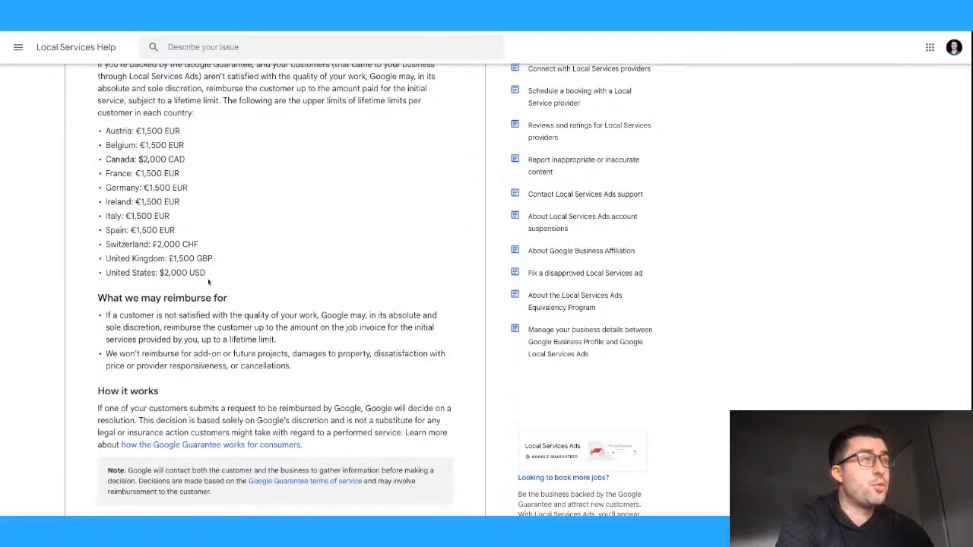
scroll("down", 3)
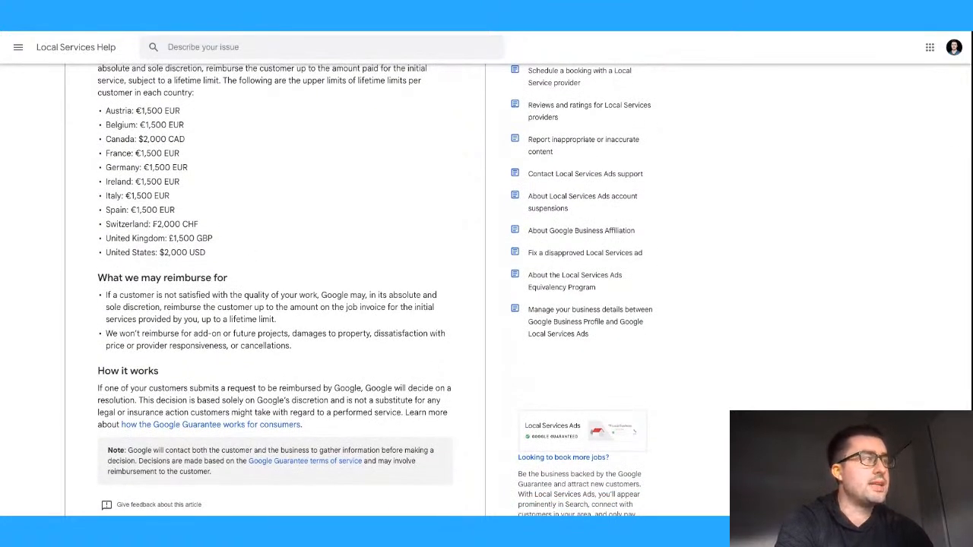
scroll("down", 3)
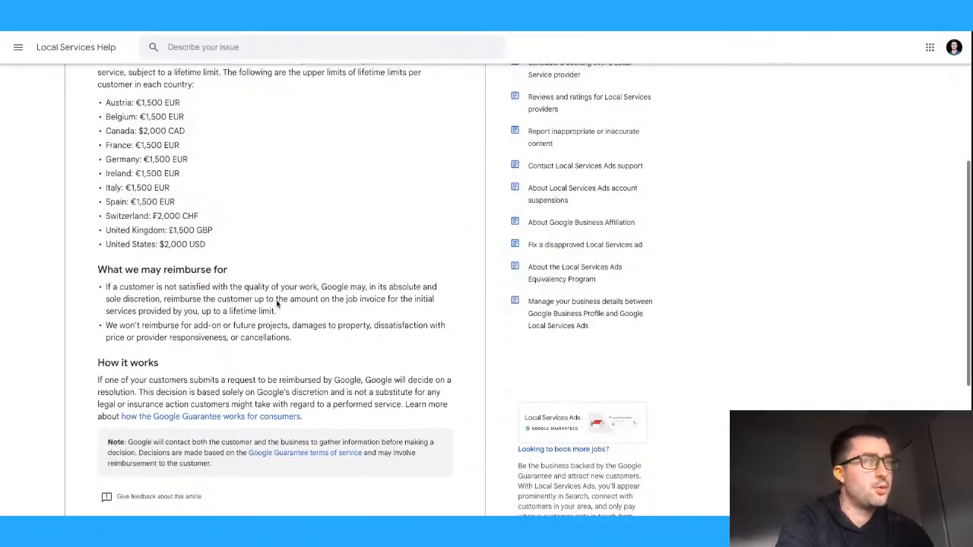
scroll("down", 3)
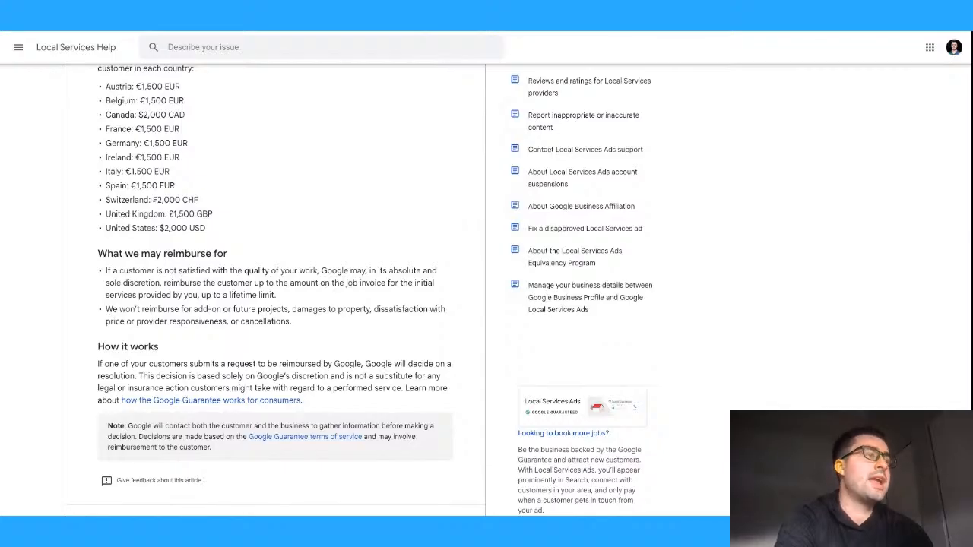
scroll("down", 3)
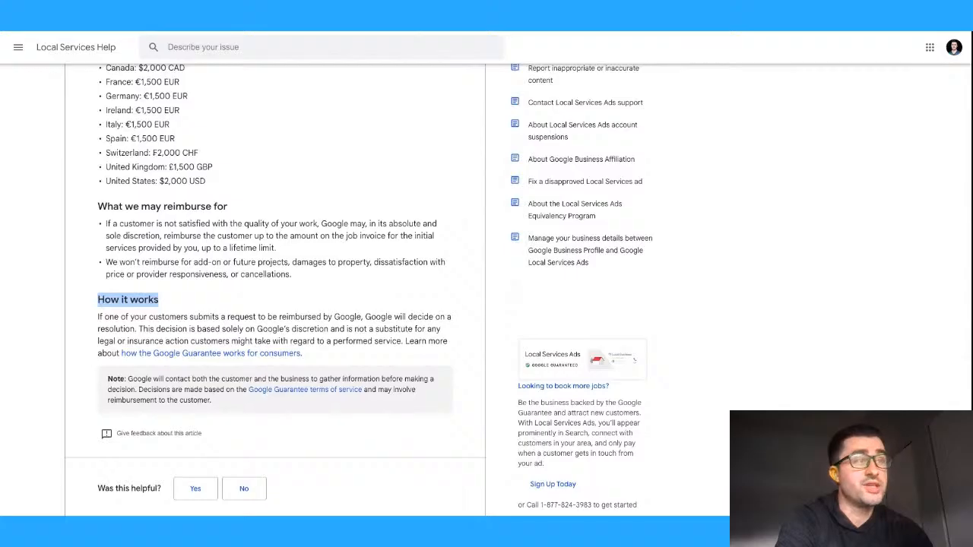
mouse_move(225, 301)
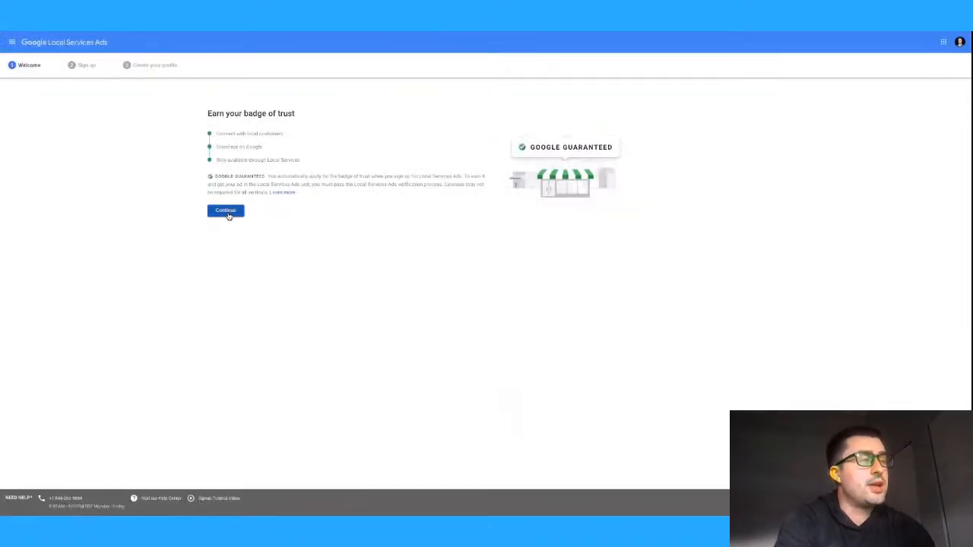
- Continue into sign-up, choose Pennsylvania and General contracting, and check eligibility
left_click(225, 209)
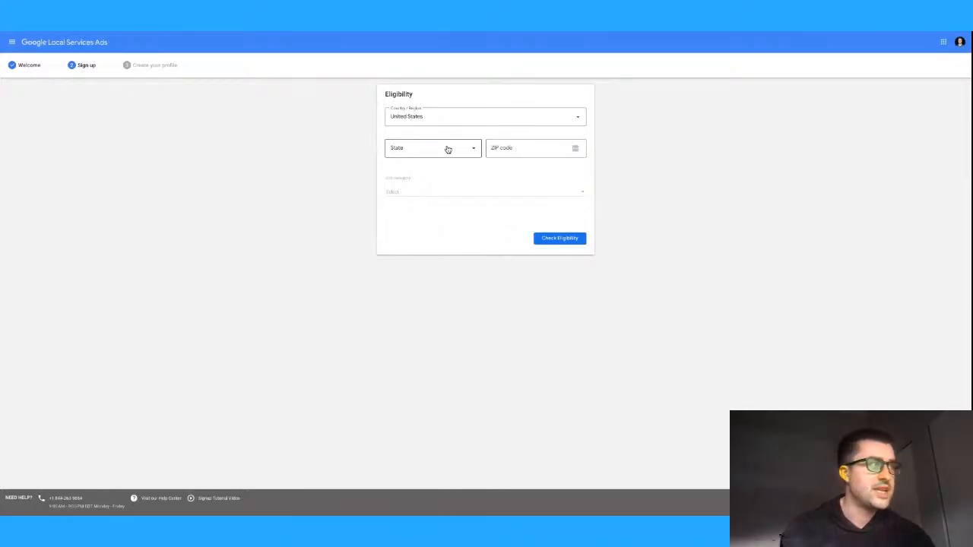
left_click(432, 148)
type("19130")
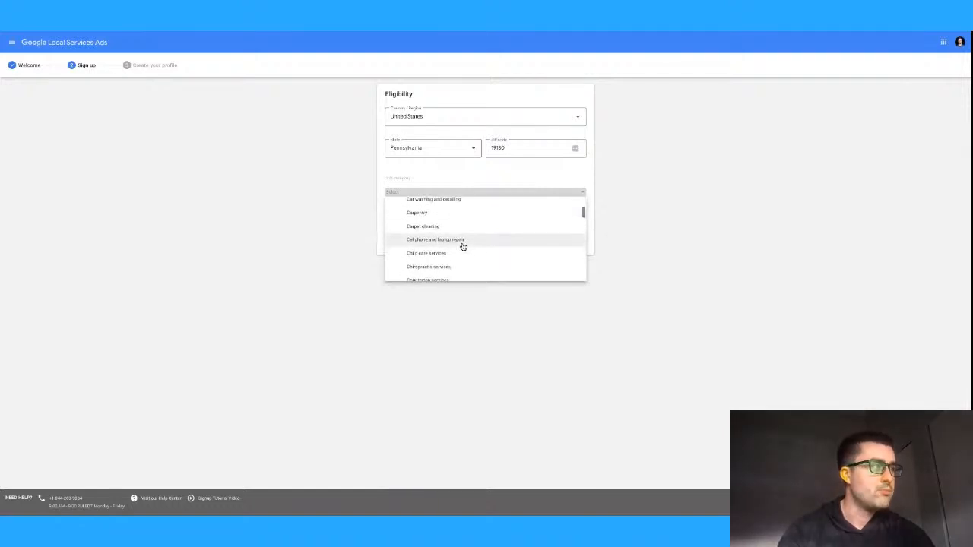
scroll("down", 3)
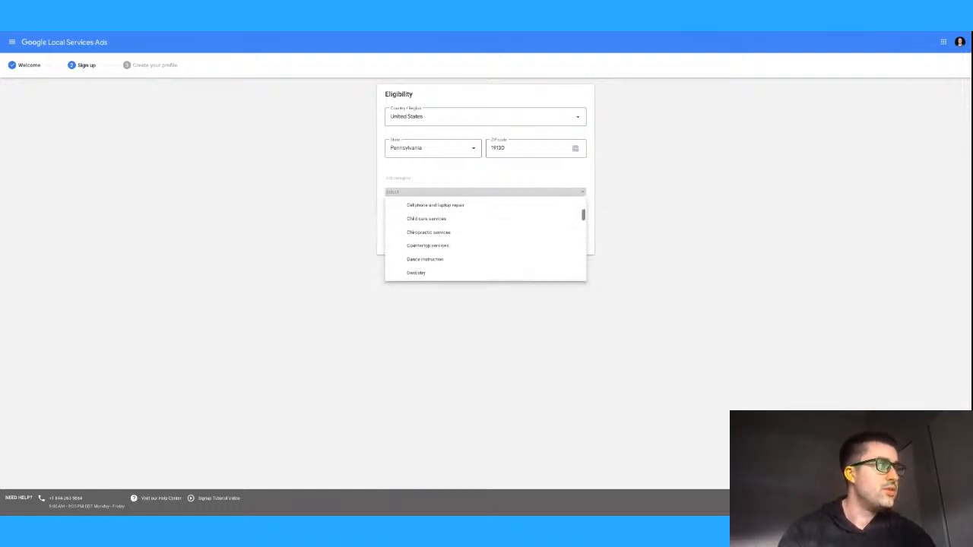
scroll("down", 3)
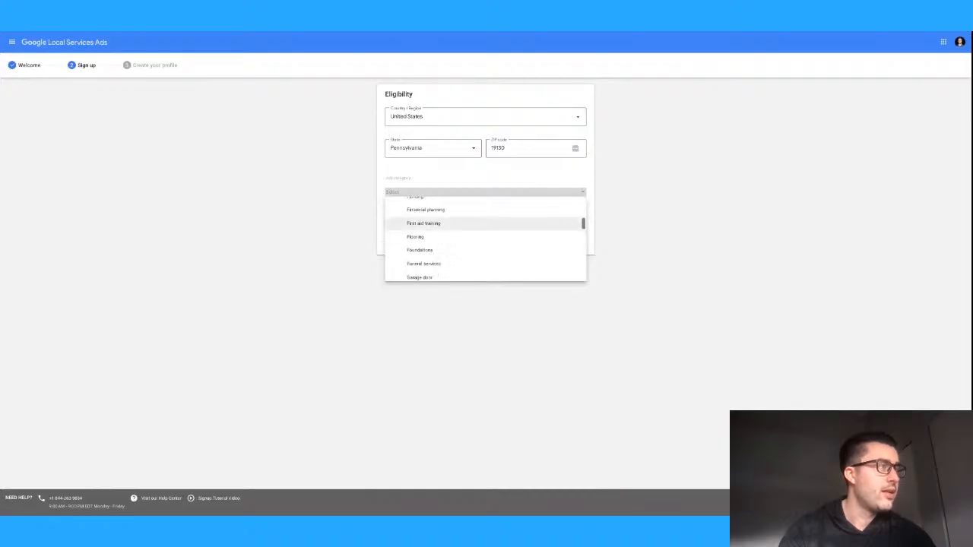
left_click(427, 252)
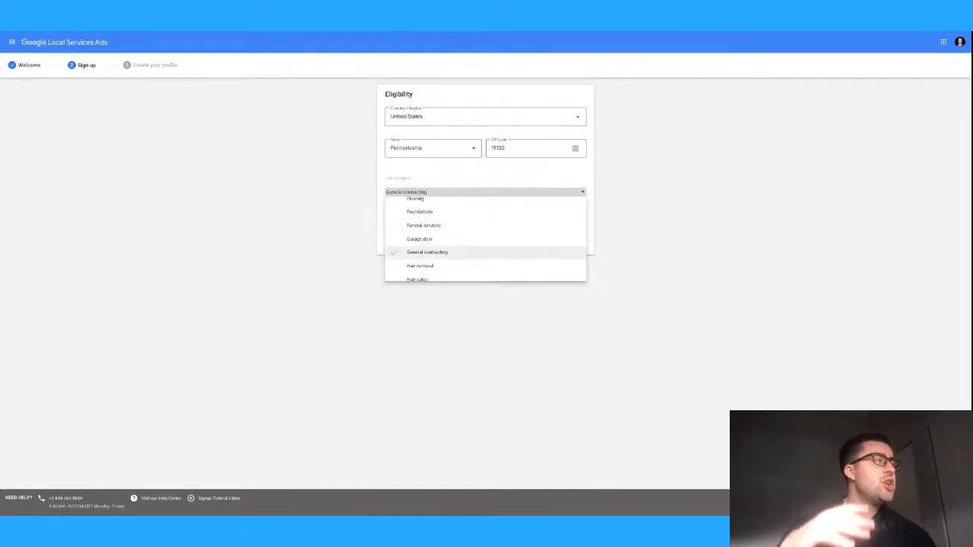
left_click(426, 252)
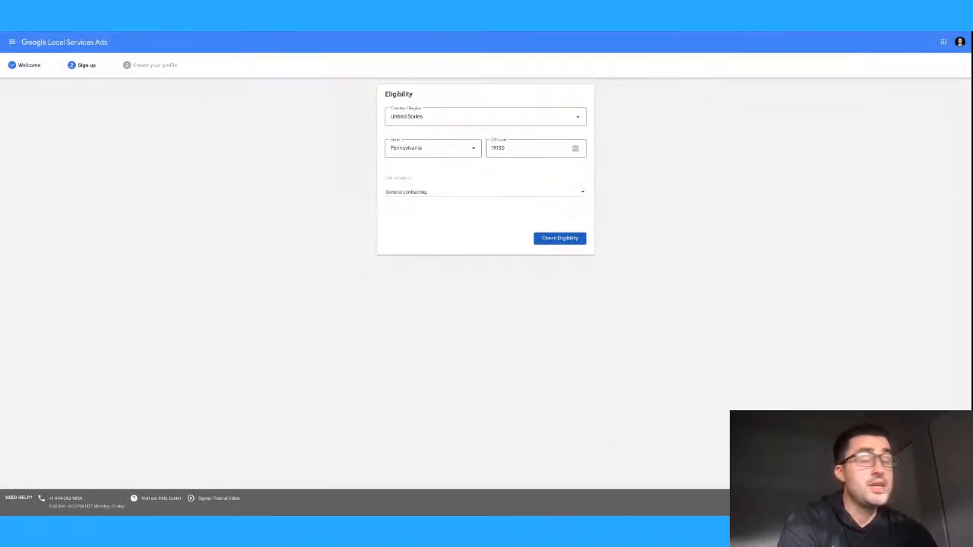
left_click(559, 237)
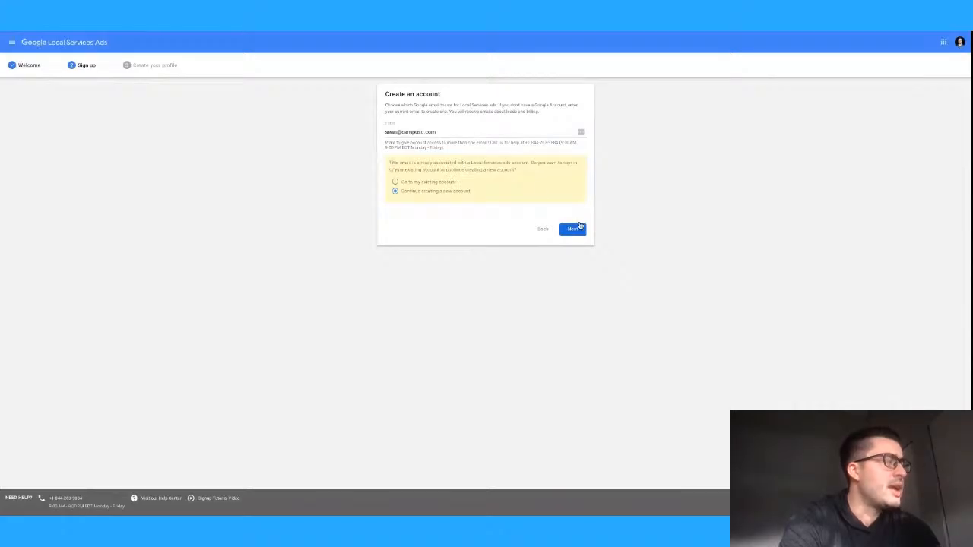
- Continue creating a new account to reach the Business details page
left_click(571, 228)
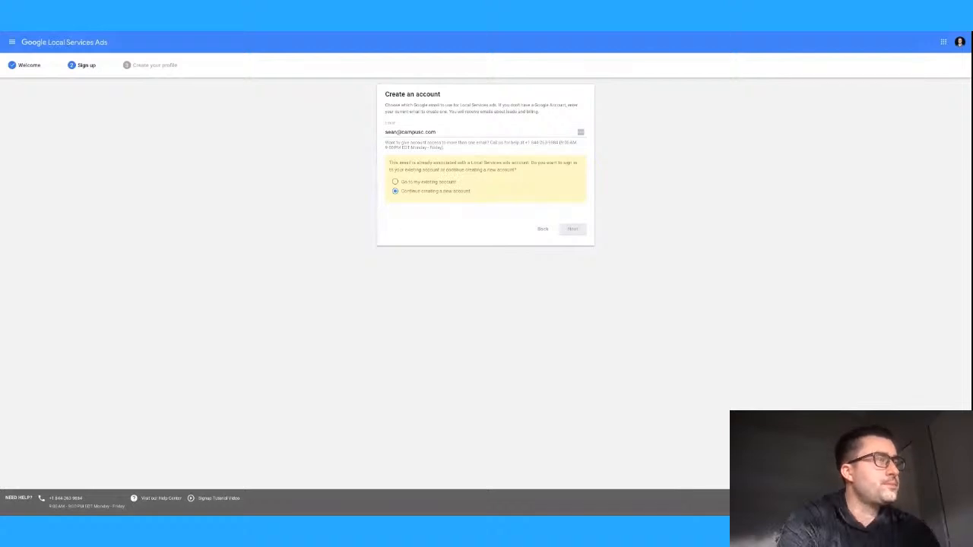
mouse_move(337, 160)
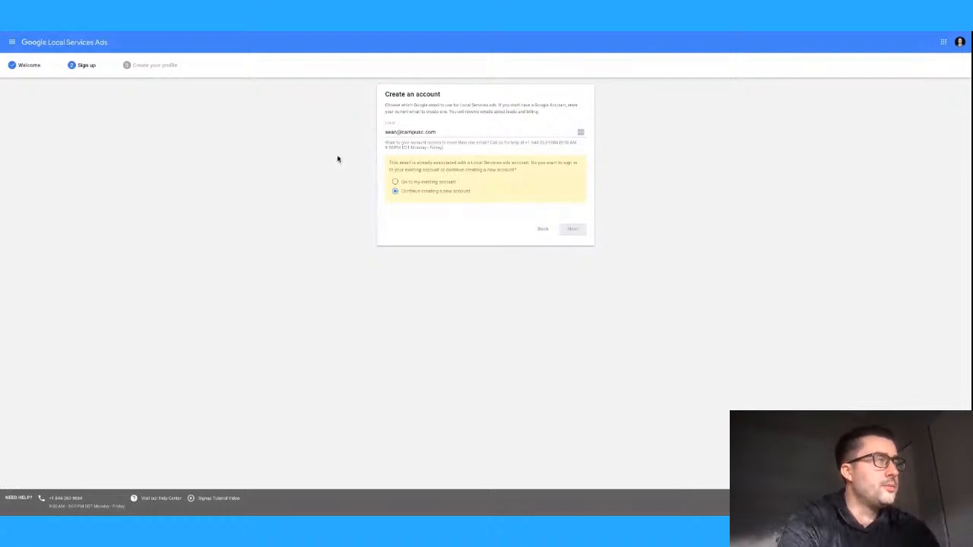
mouse_move(334, 185)
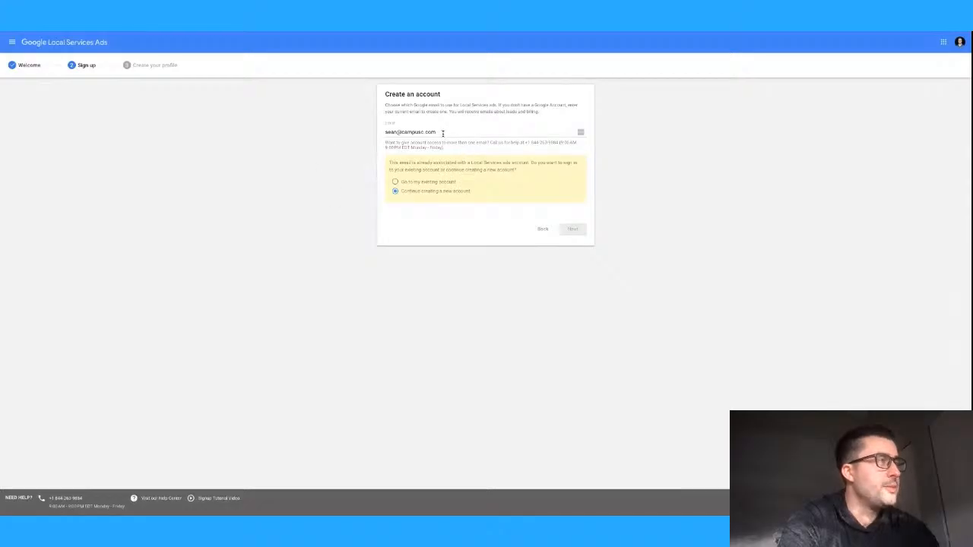
mouse_move(572, 228)
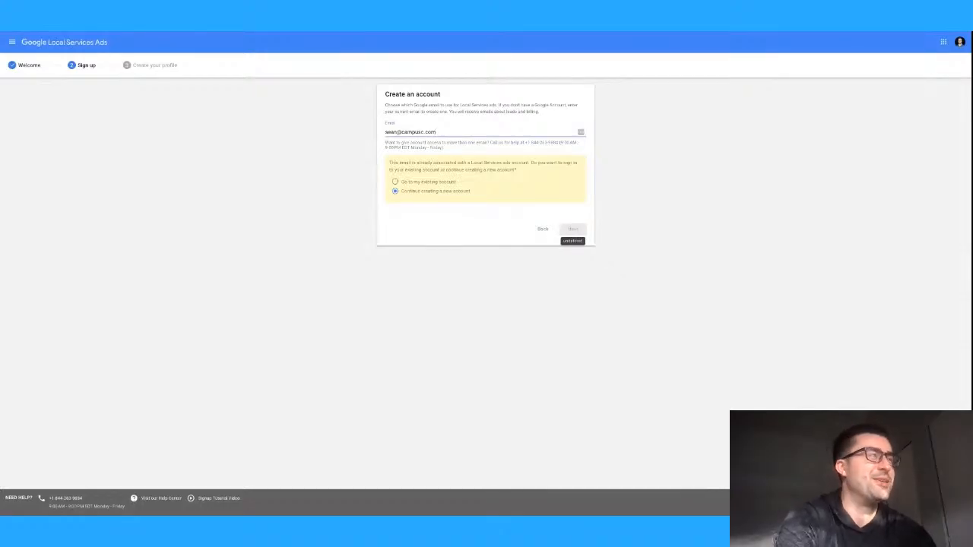
left_click(572, 228)
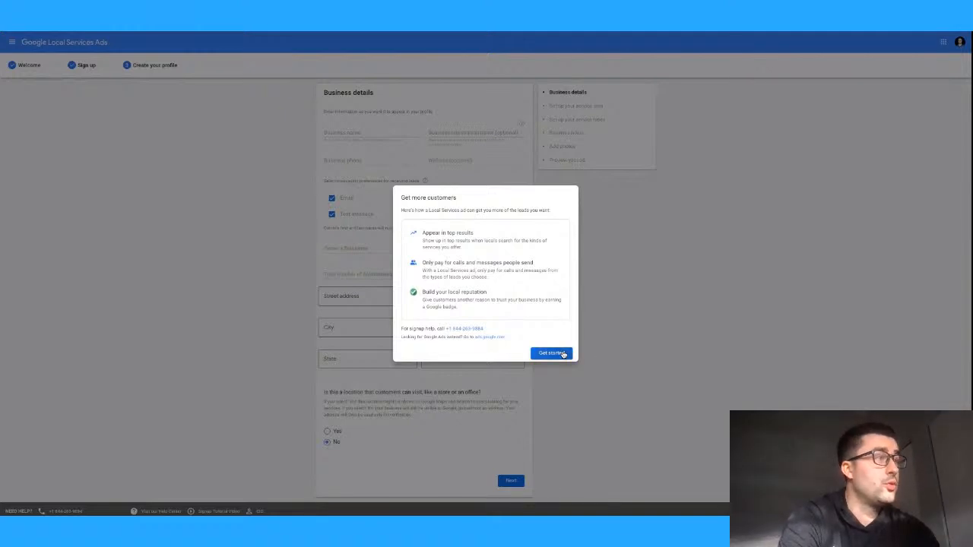
- Dismiss the welcome and enter the business name Boyle and phone starting 619
left_click(551, 353)
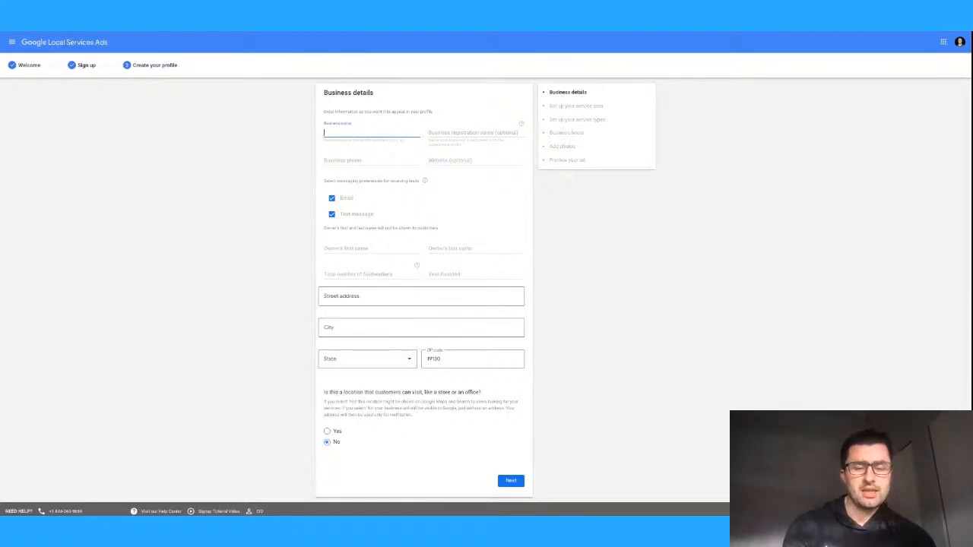
type("Boyle GC")
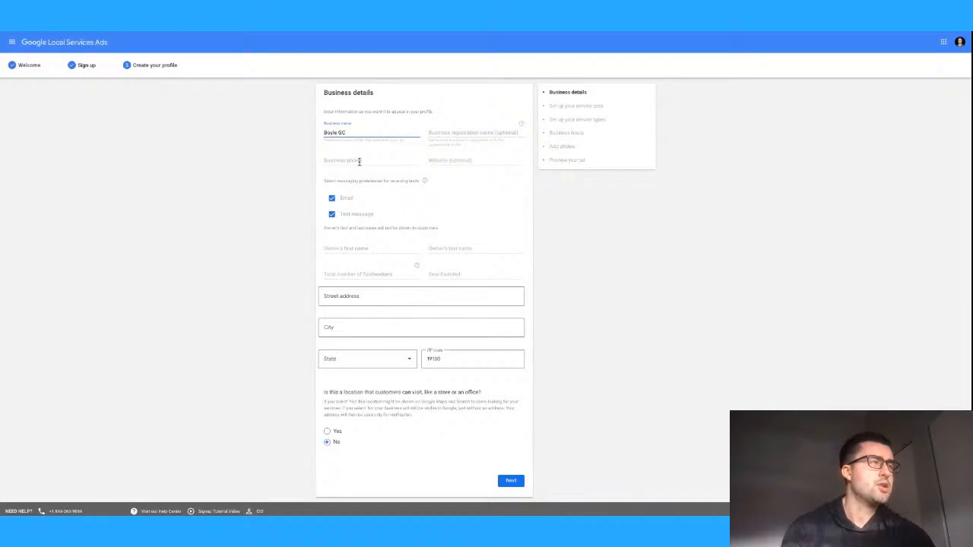
left_click(365, 161)
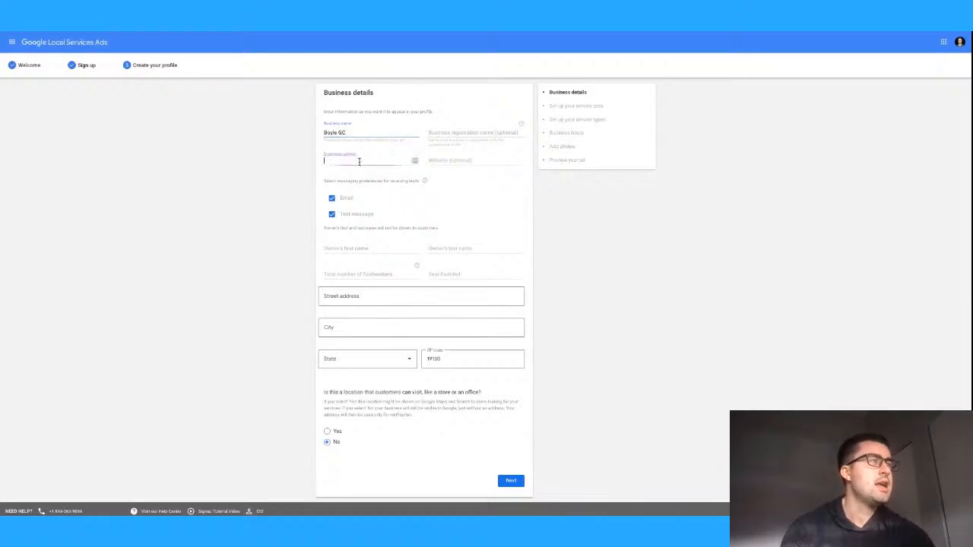
type("619")
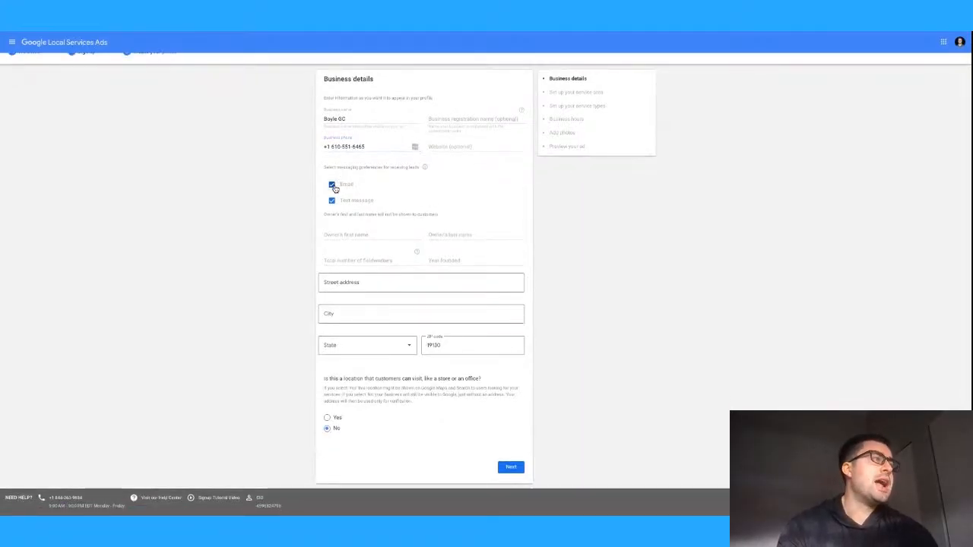
- Enter the owner's first name Boyle, the value 20209, and start the street address
left_click(368, 234)
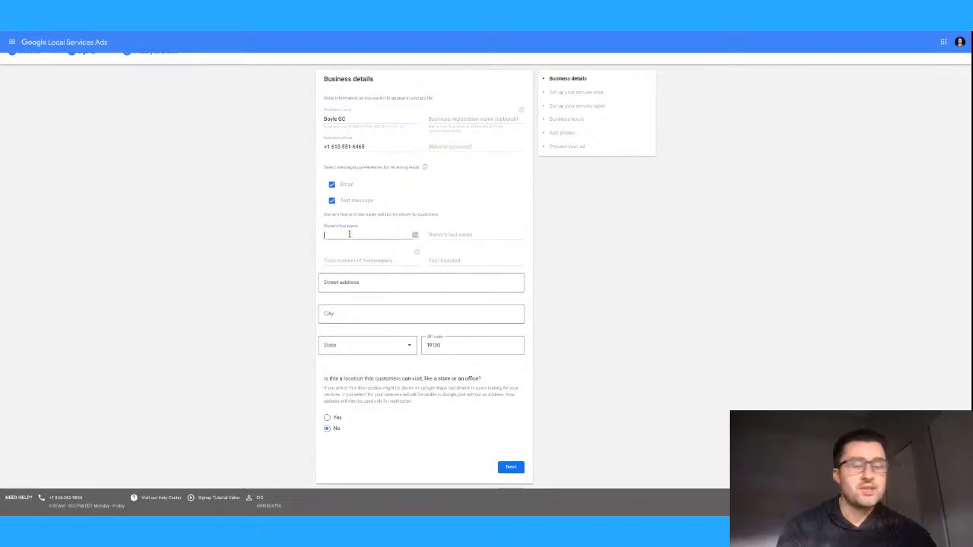
type("Boyle")
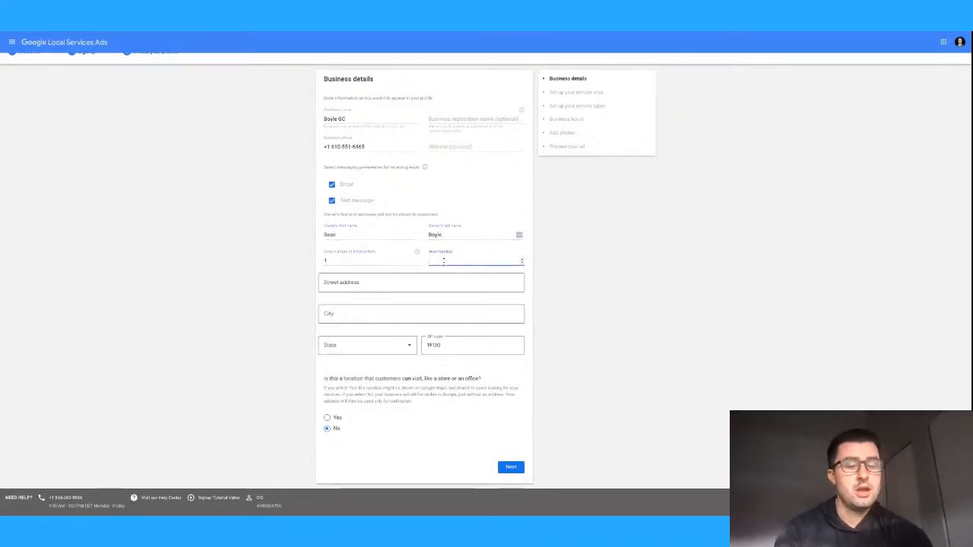
type("20209")
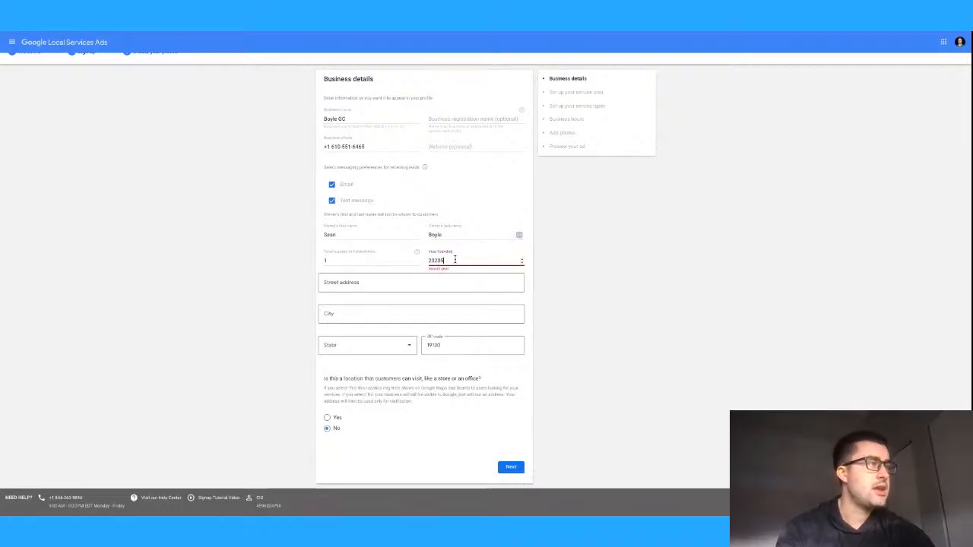
left_click(420, 281)
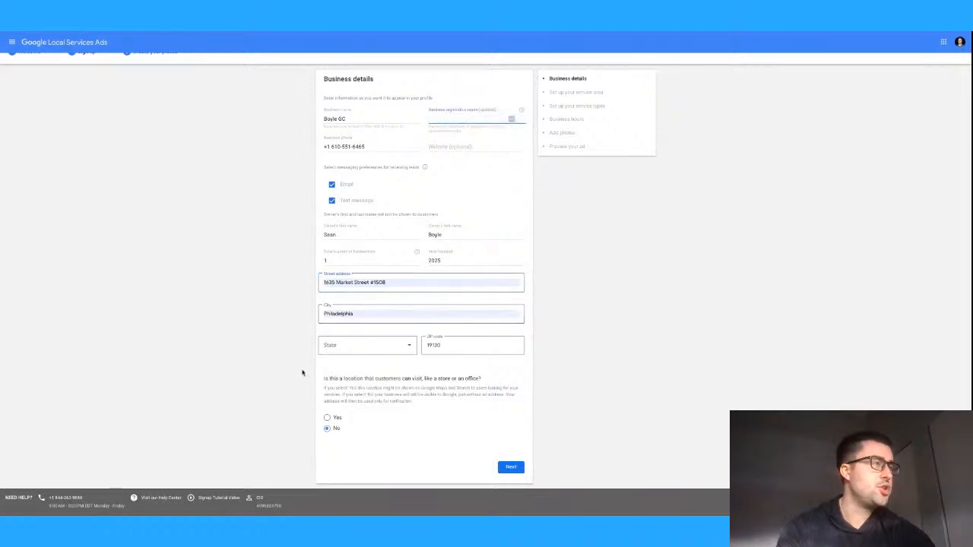
- Set the state to Pennsylvania and answer No to a customer-visitable location
left_click(368, 345)
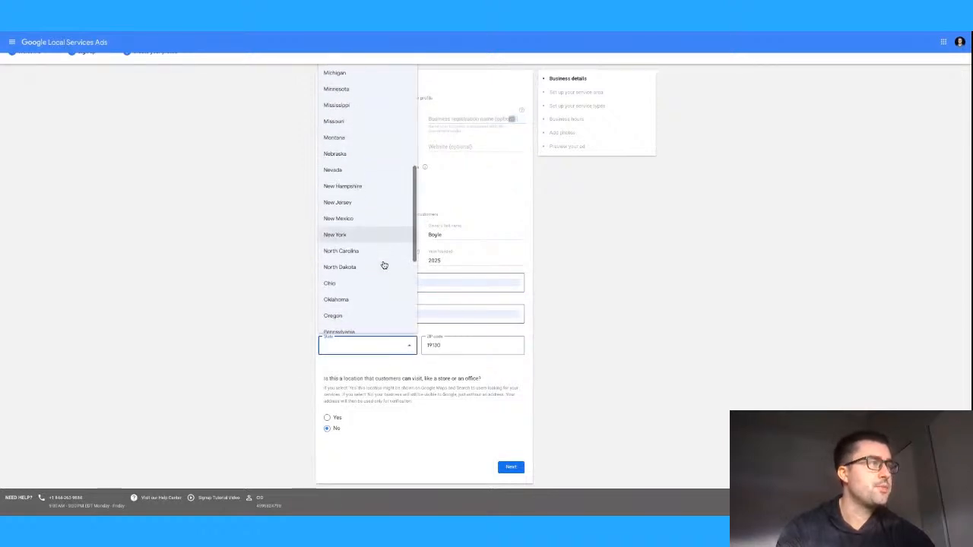
left_click(339, 332)
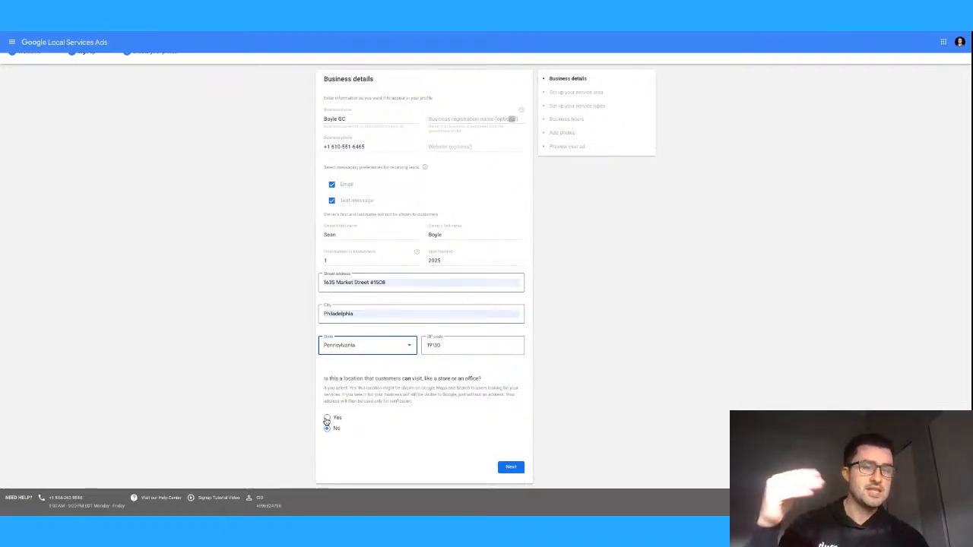
left_click(326, 429)
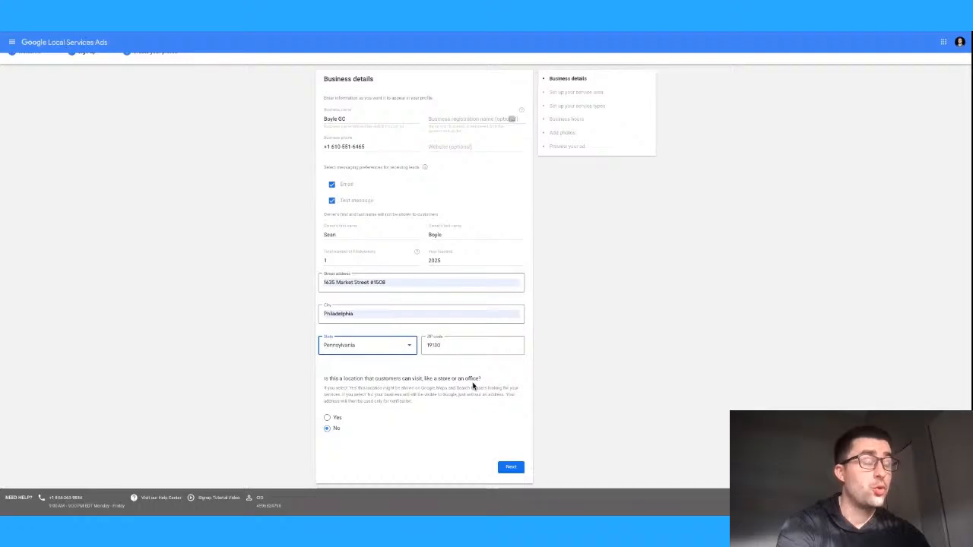
mouse_move(402, 403)
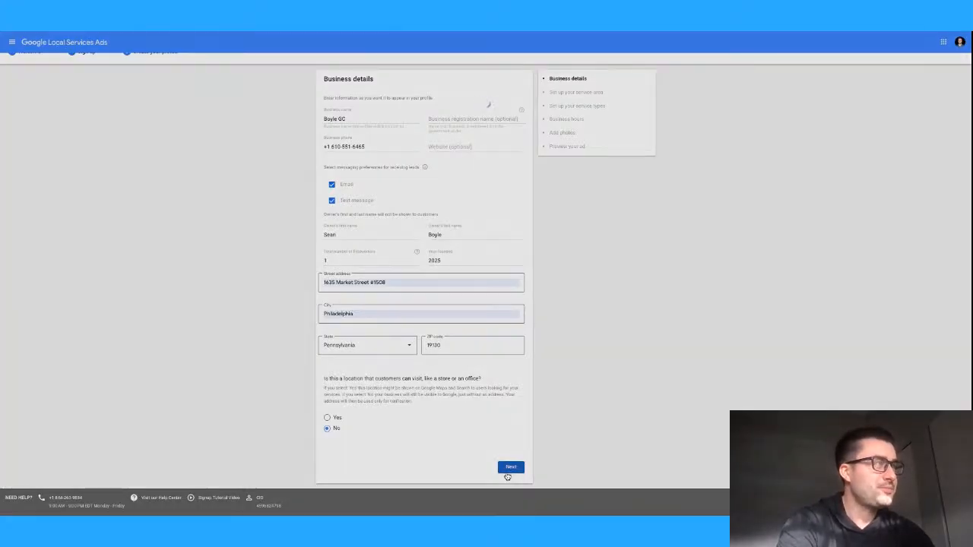
- Submit the business details and advance to the service area setup step
left_click(511, 466)
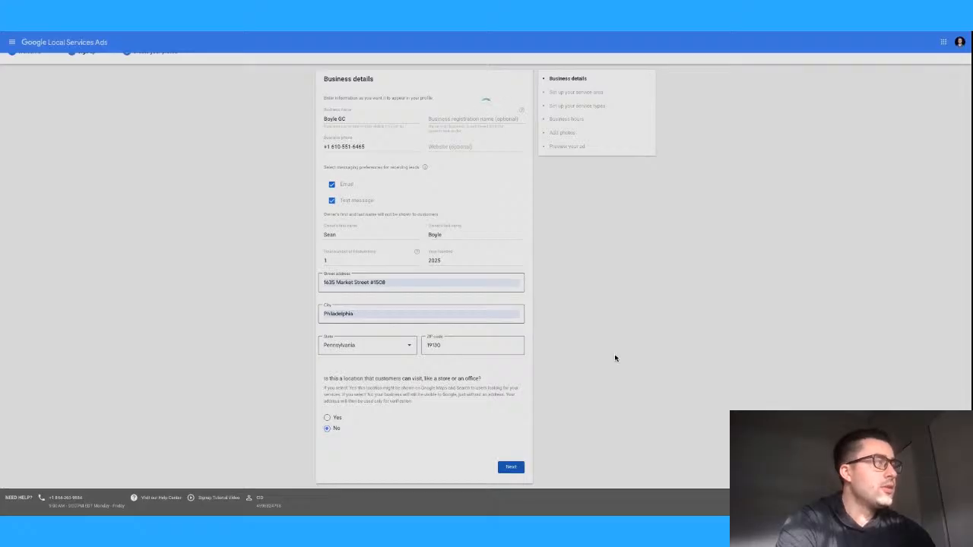
left_click(511, 467)
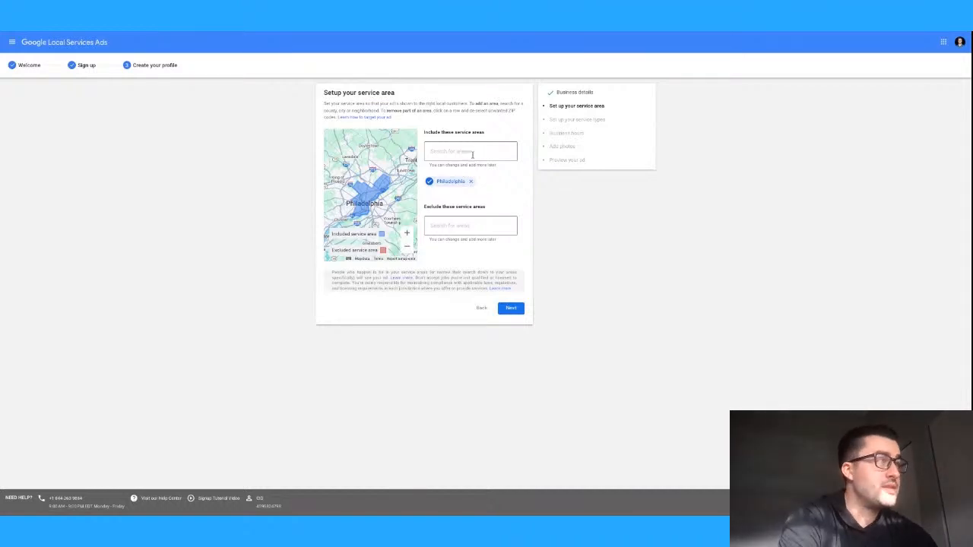
mouse_move(381, 183)
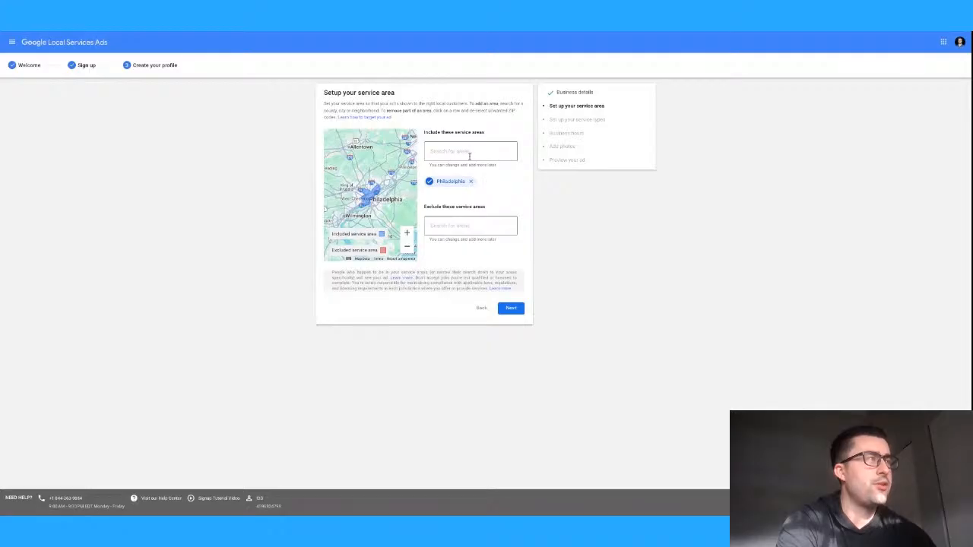
mouse_move(469, 152)
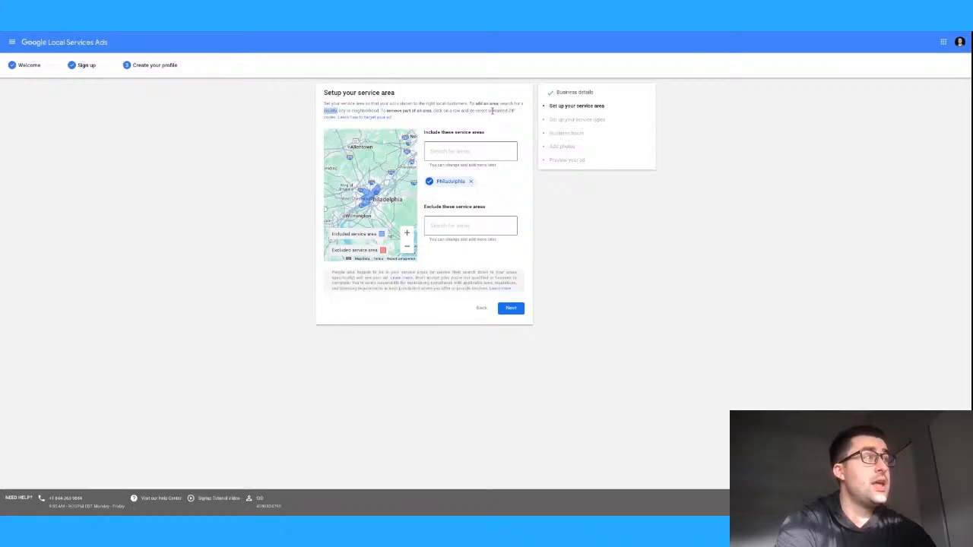
mouse_move(371, 118)
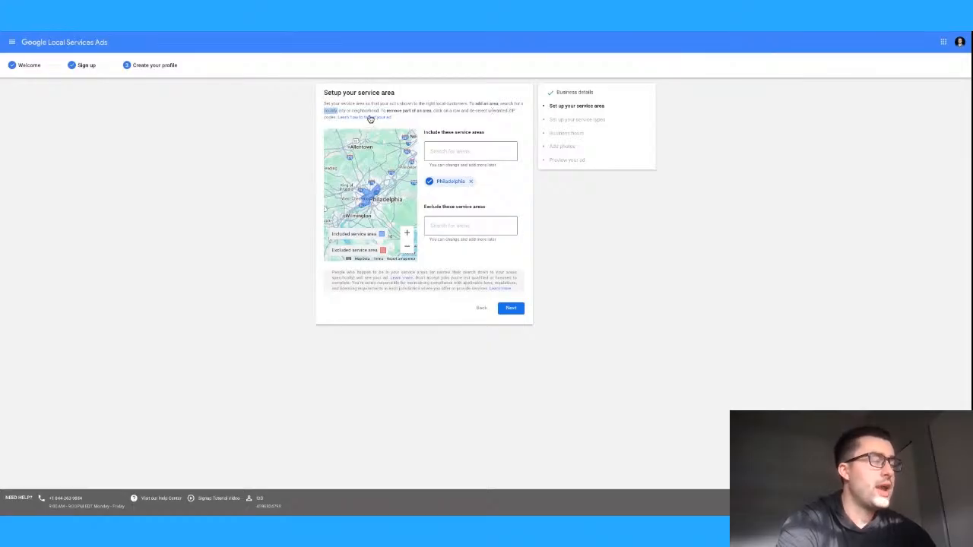
mouse_move(426, 128)
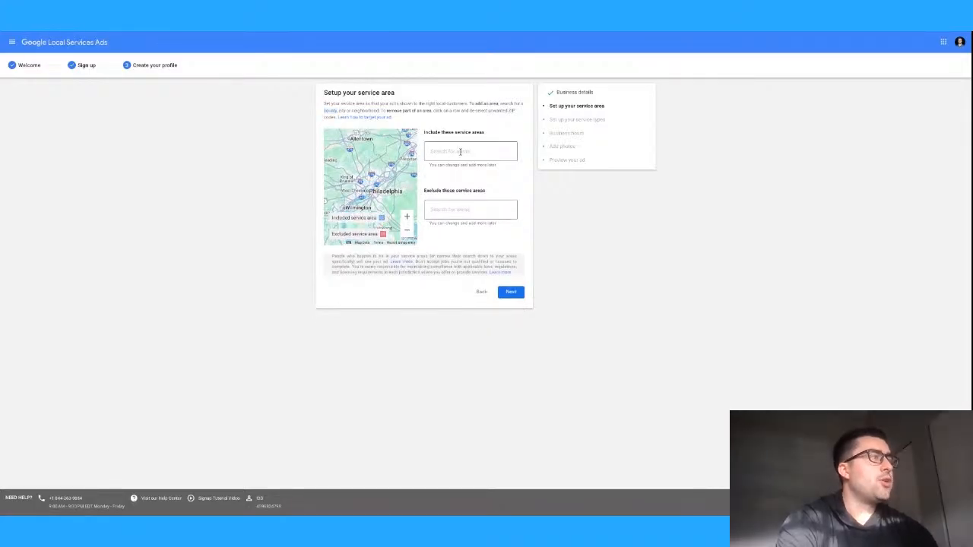
- Include Philadelphia, PA and Ardmore in the service area, and begin entering Penn Wynne as excluded
type("phila")
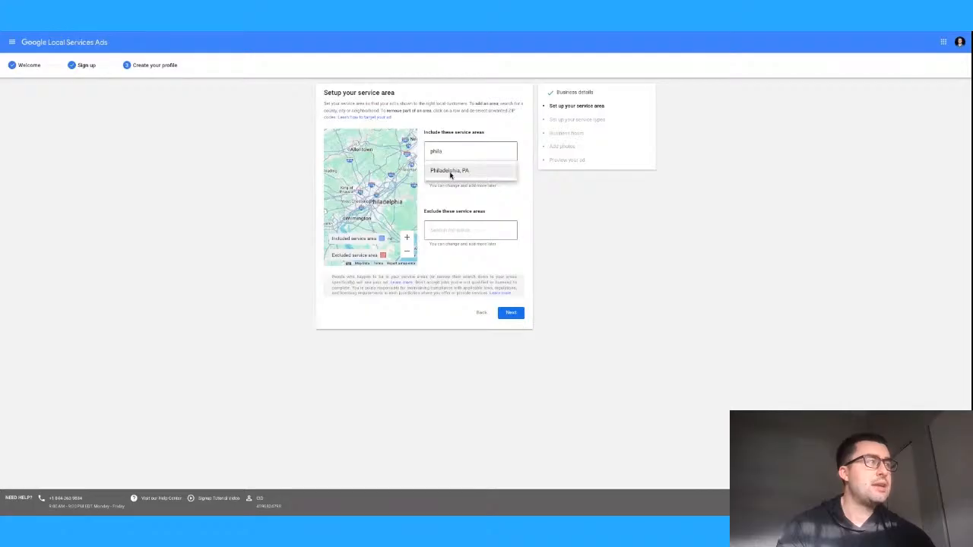
left_click(449, 170)
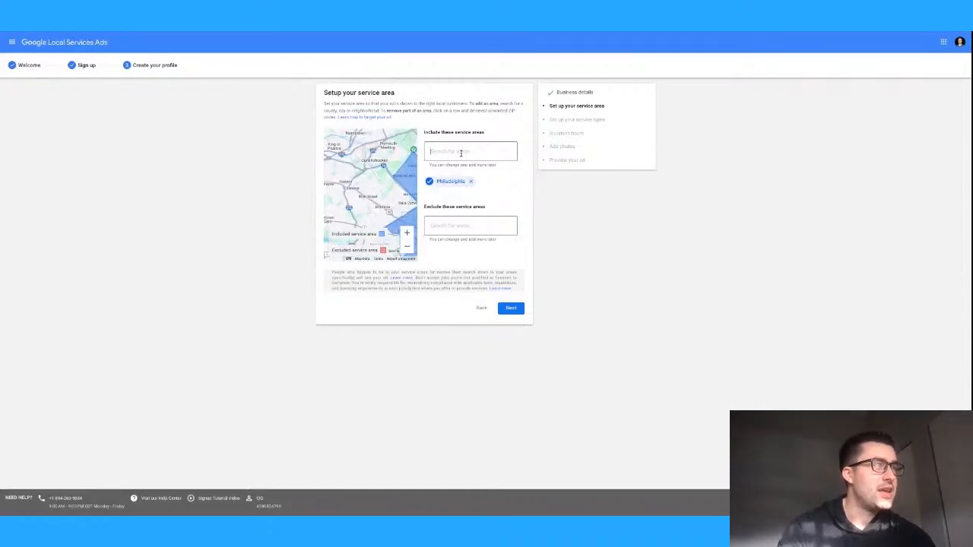
type("Ardmore")
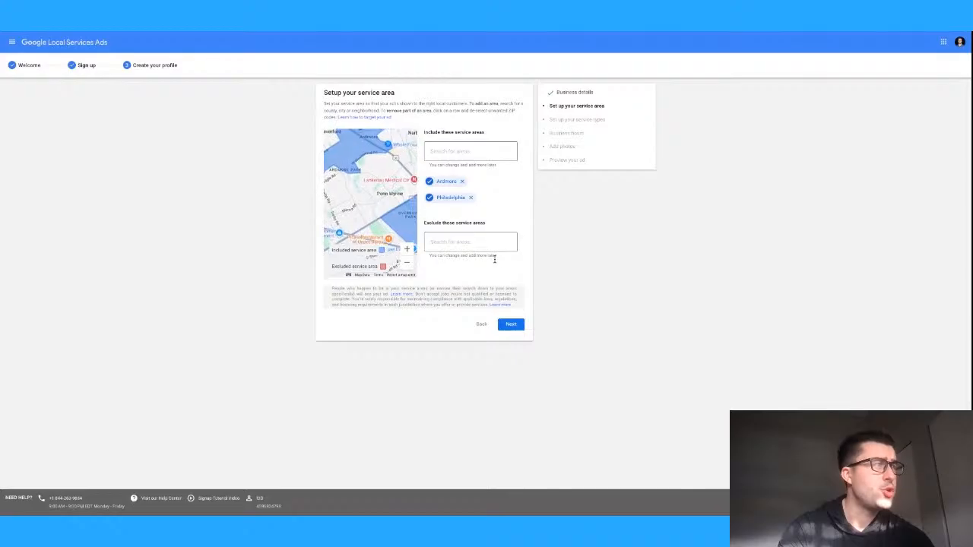
type("penn wynn")
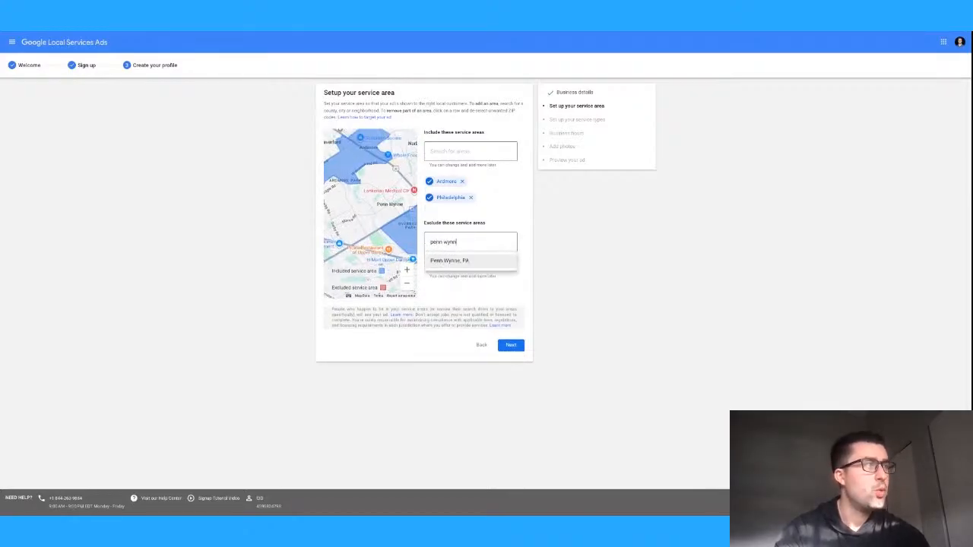
- Exclude Penn Wynne, PA from the service area
left_click(450, 262)
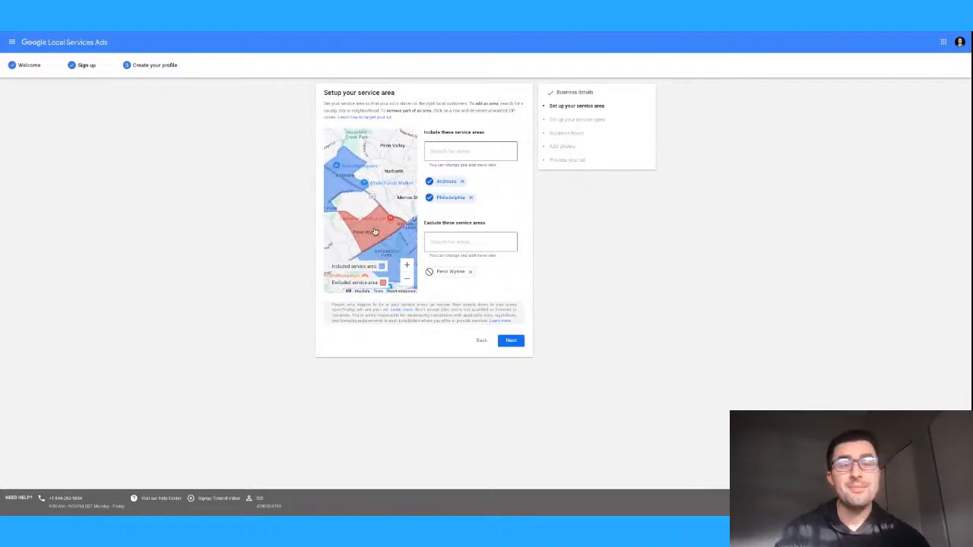
mouse_move(383, 237)
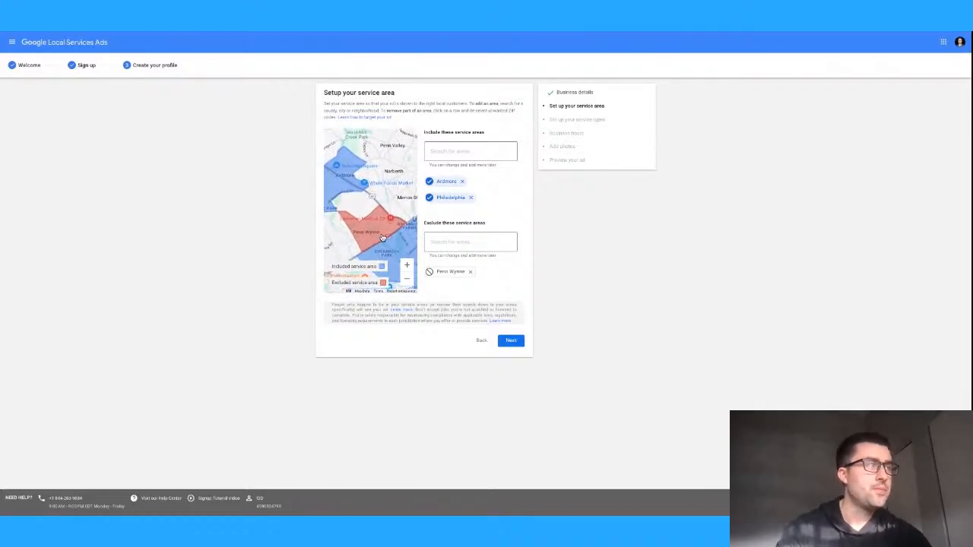
type("19")
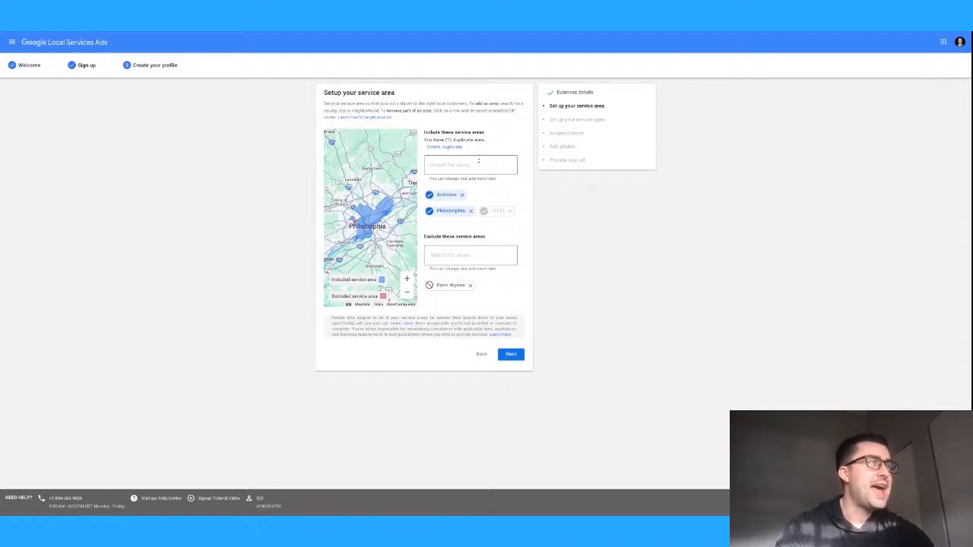
- Include Delaware County, PA, then save the service areas and continue to services
type("del")
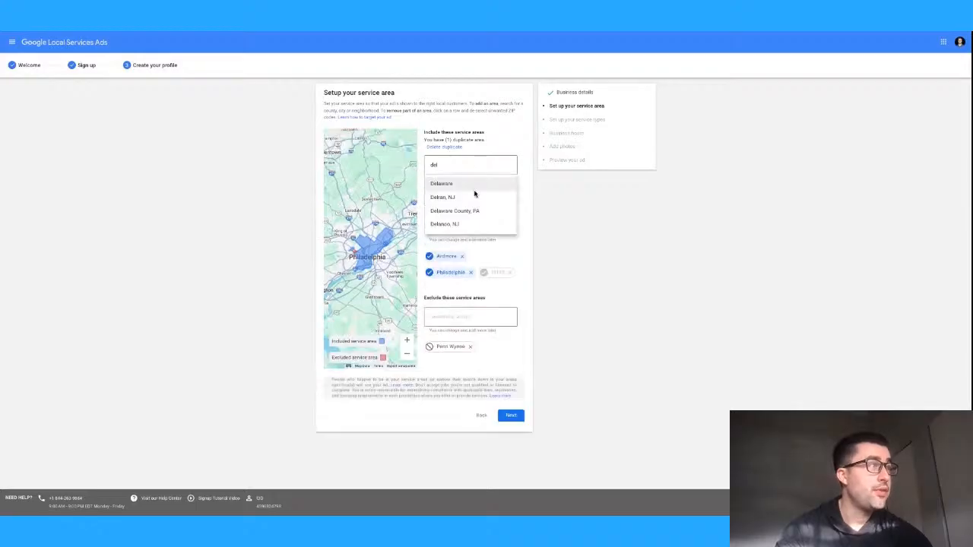
left_click(455, 209)
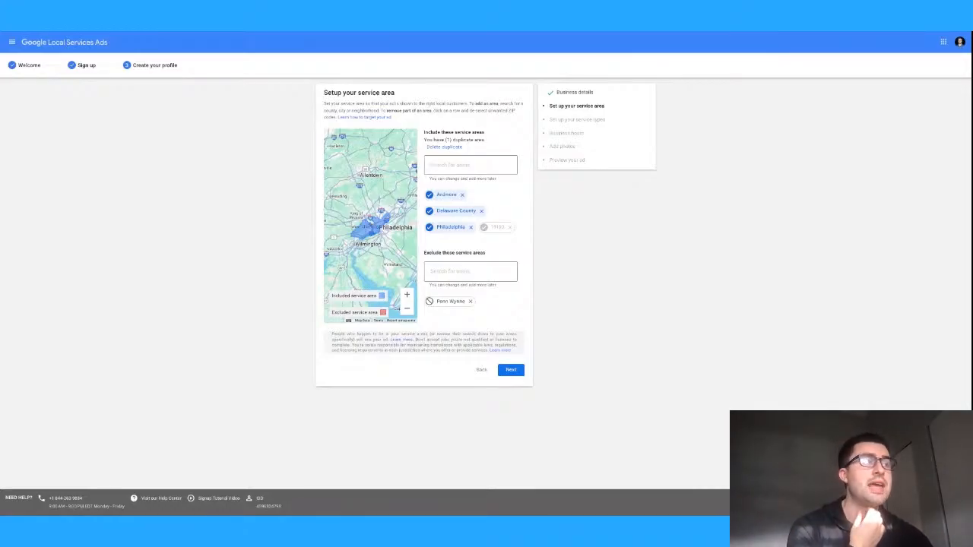
left_click(511, 371)
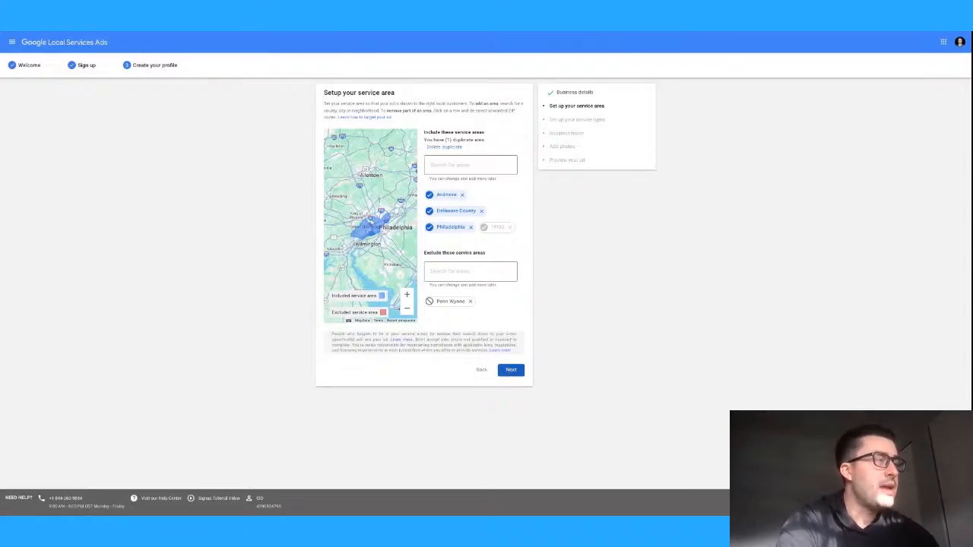
left_click(511, 370)
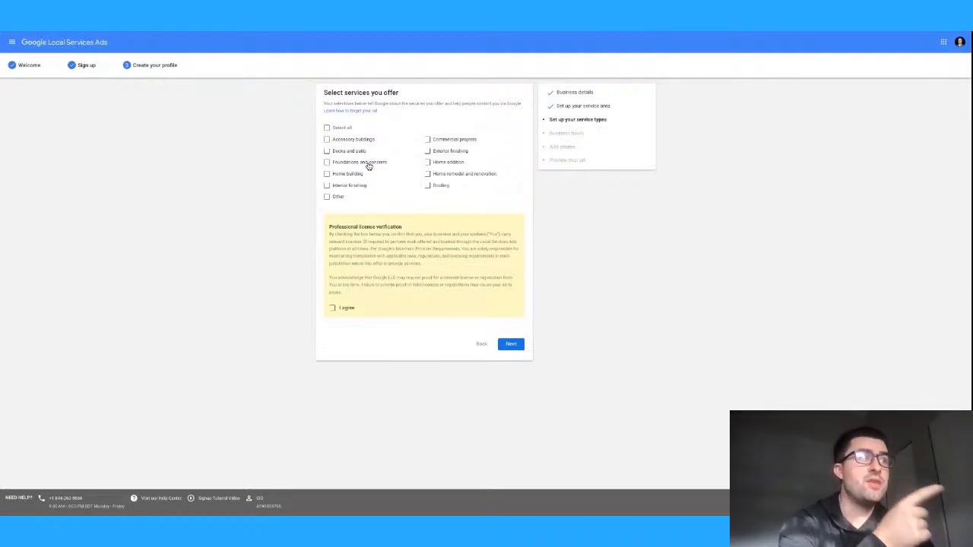
mouse_move(392, 167)
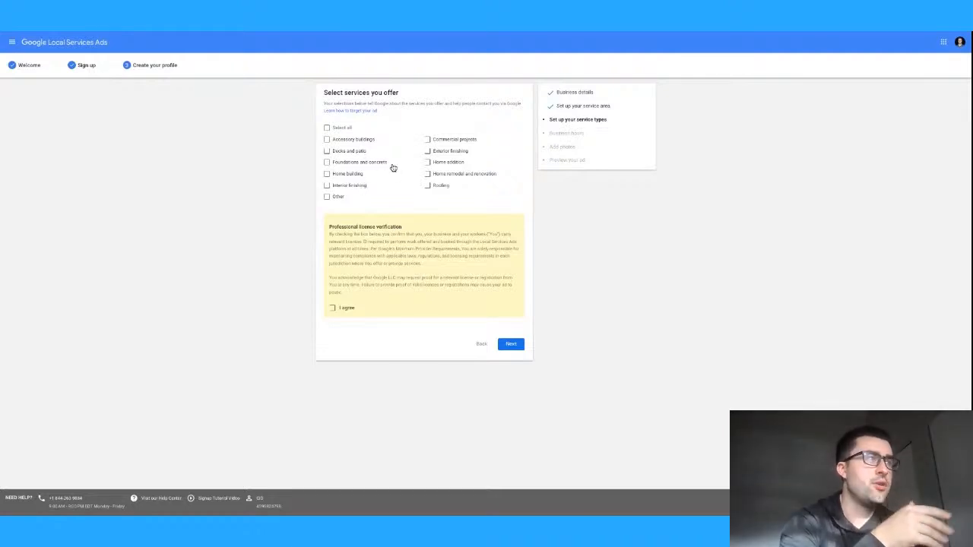
mouse_move(483, 163)
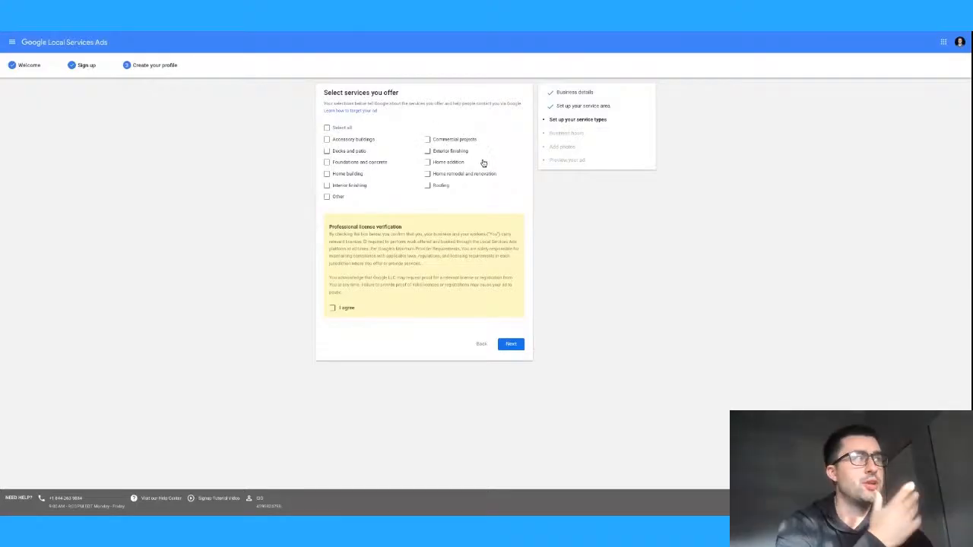
mouse_move(480, 180)
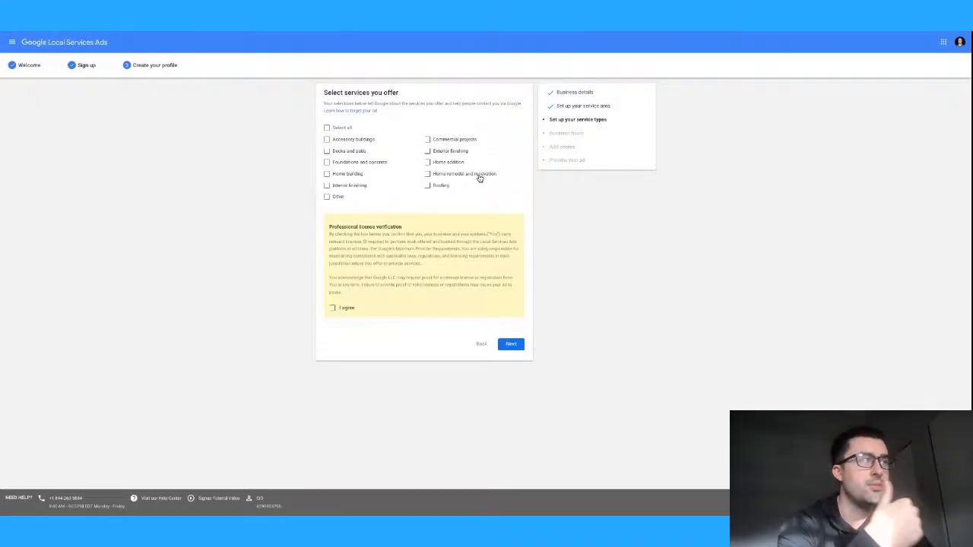
mouse_move(450, 187)
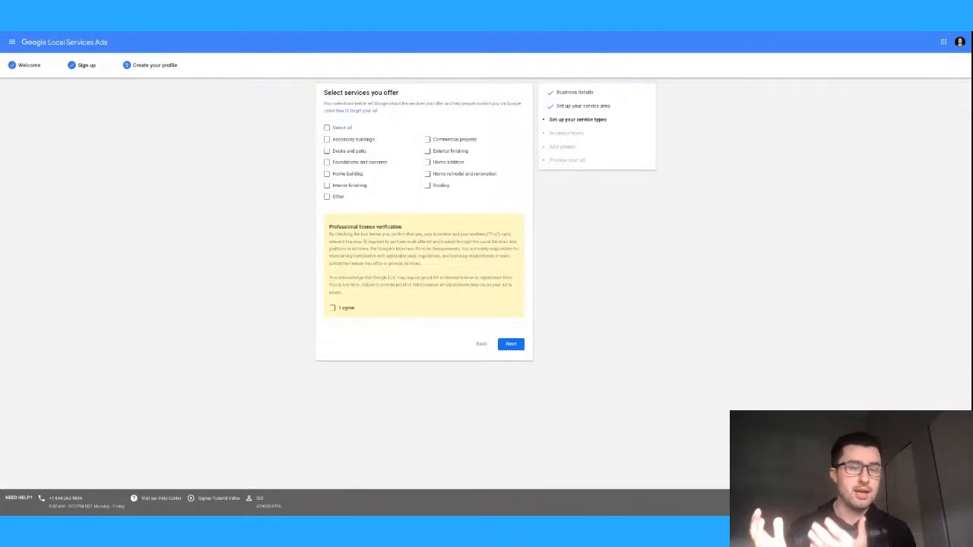
- Toggle Other on and off, agree to license verification, and select all listed services
left_click(327, 196)
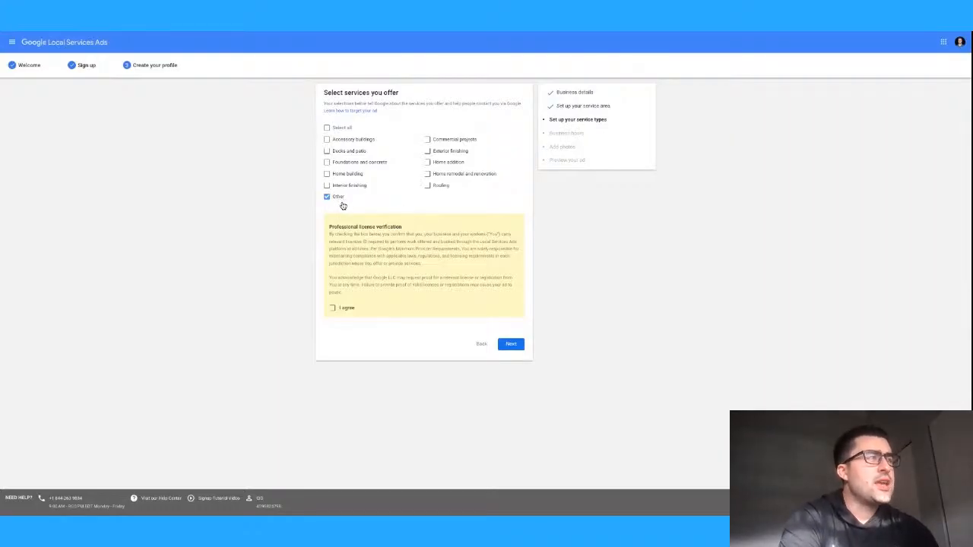
left_click(327, 198)
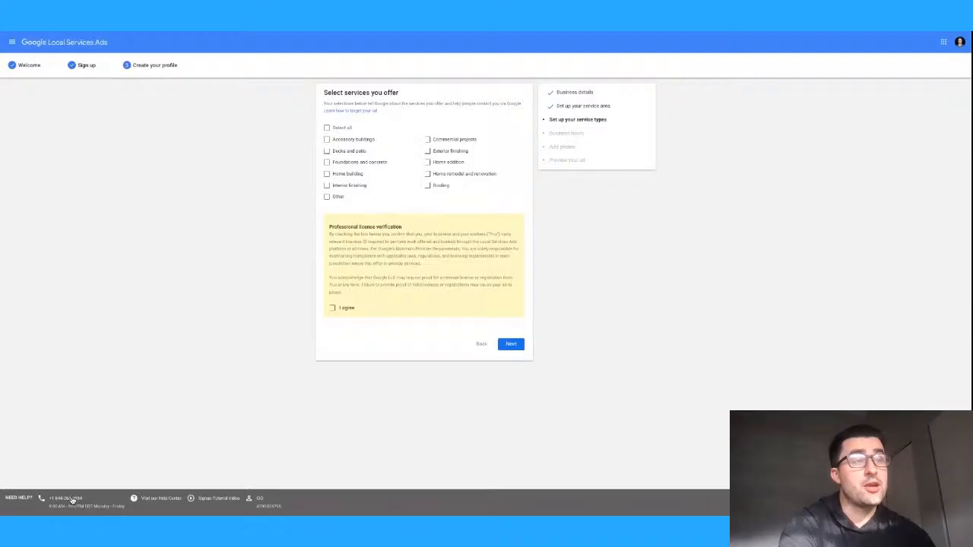
mouse_move(149, 429)
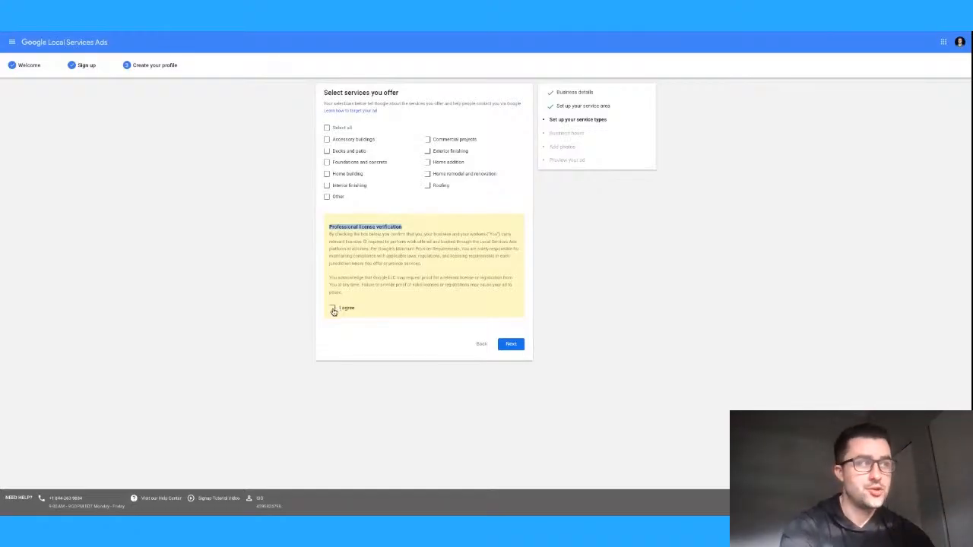
left_click(332, 308)
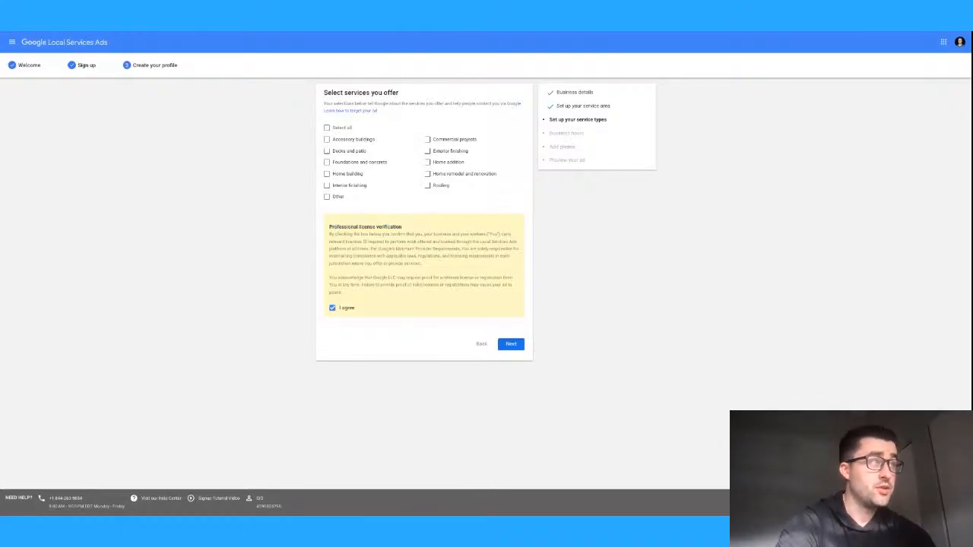
left_click(327, 127)
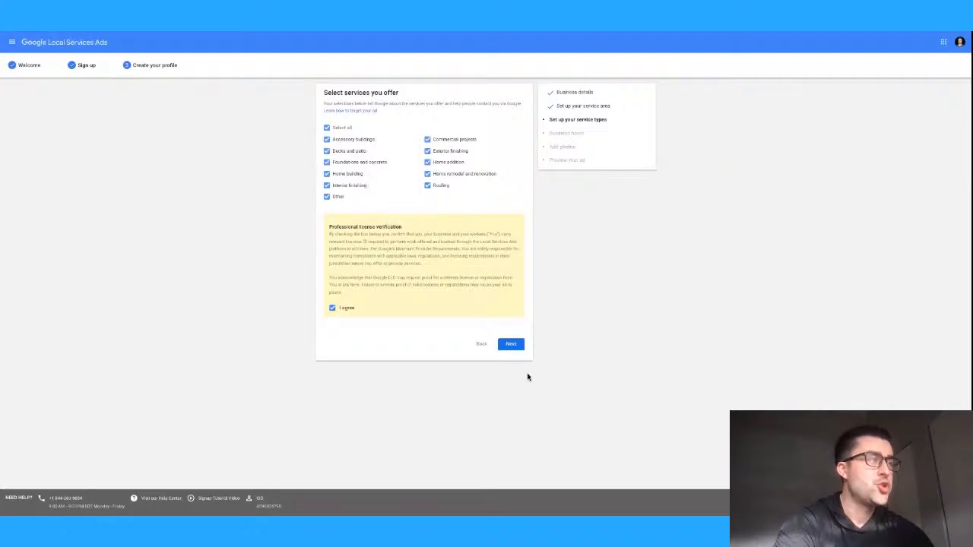
mouse_move(441, 325)
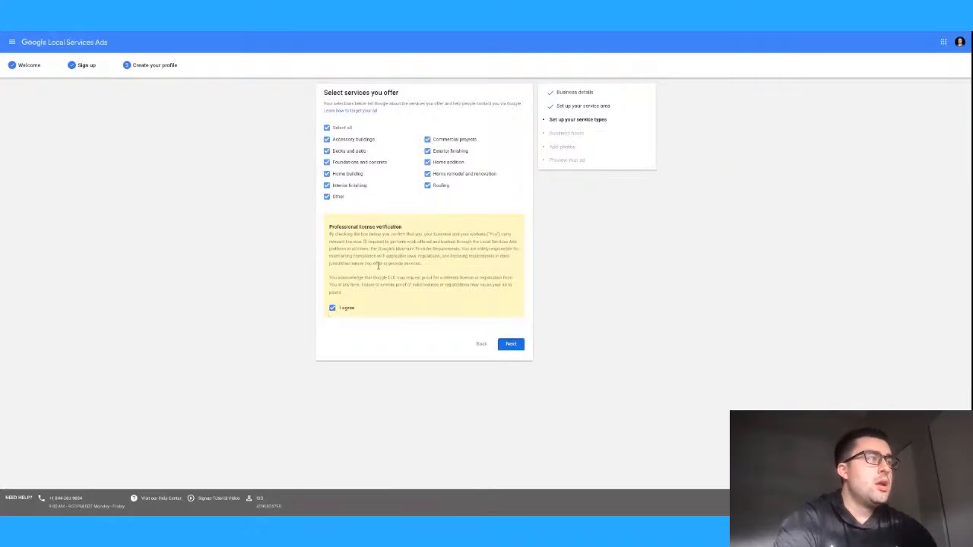
double_click(388, 284)
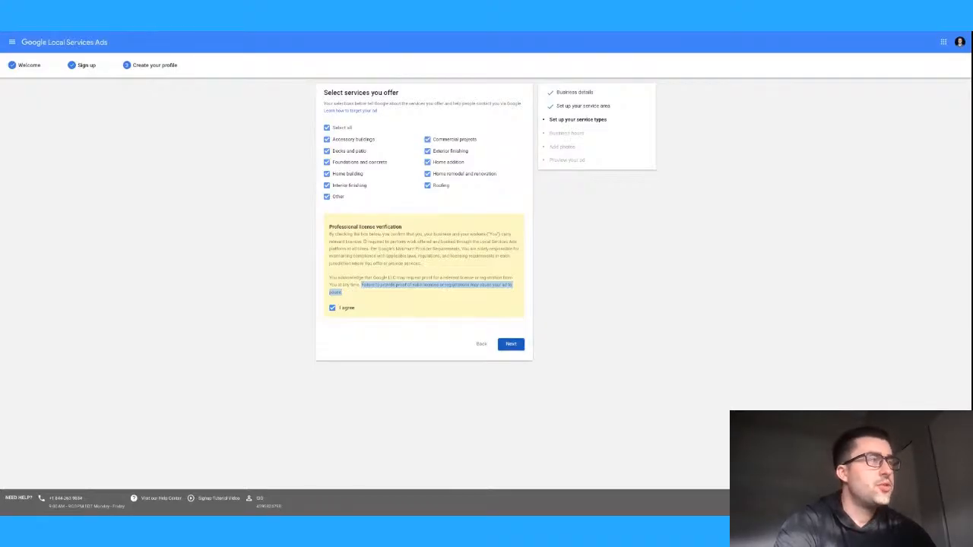
mouse_move(432, 170)
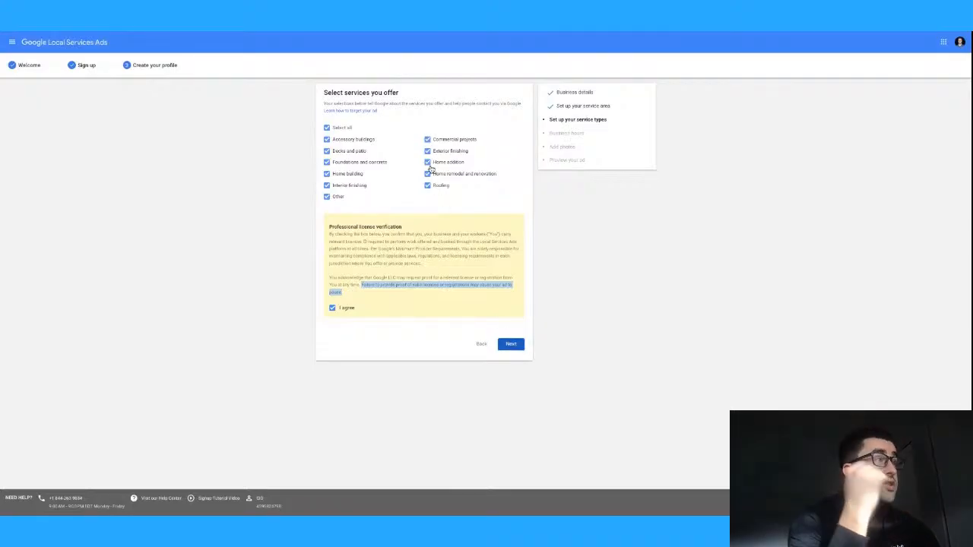
- Mark Friday, Saturday and Sunday as open in Business hours and continue
left_click(511, 343)
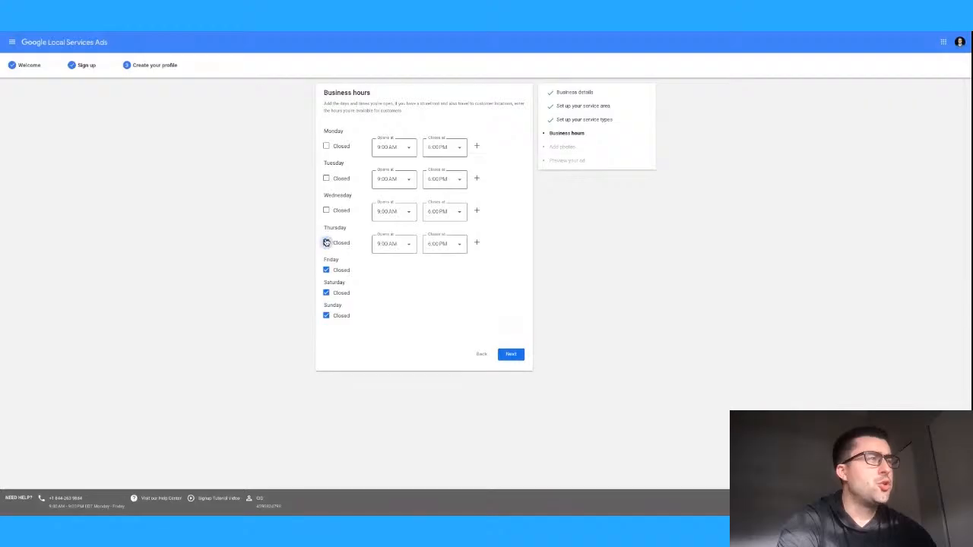
left_click(327, 244)
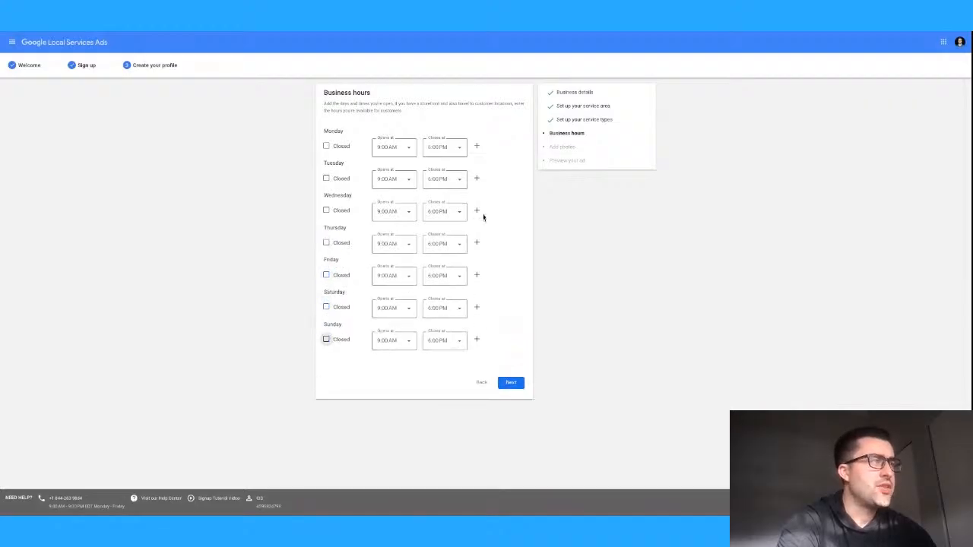
mouse_move(515, 328)
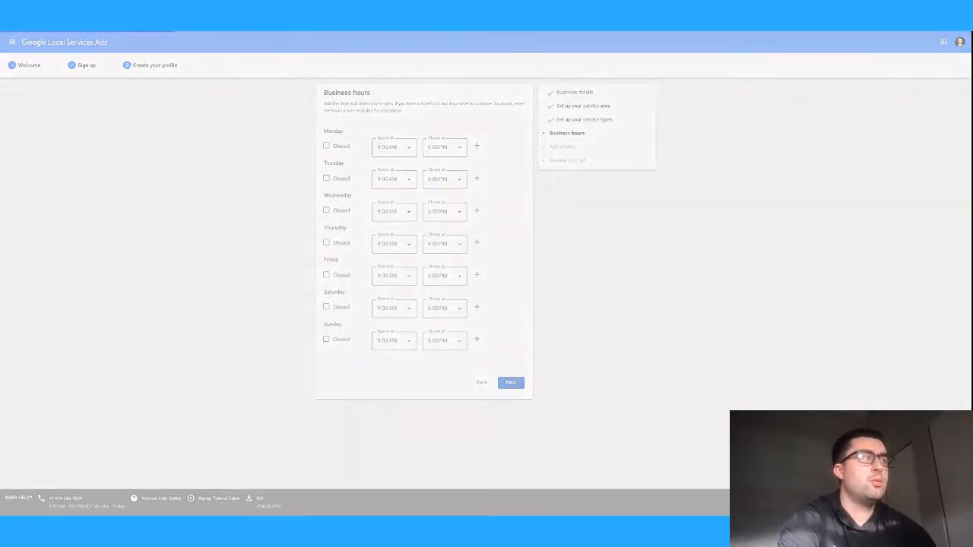
left_click(511, 382)
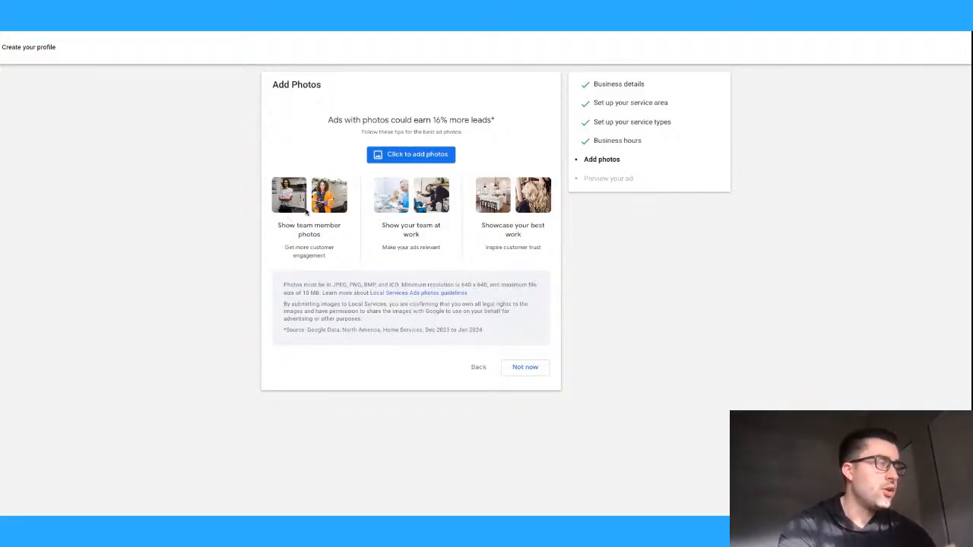
- Skip the Add Photos step with 'Not now'
double_click(309, 225)
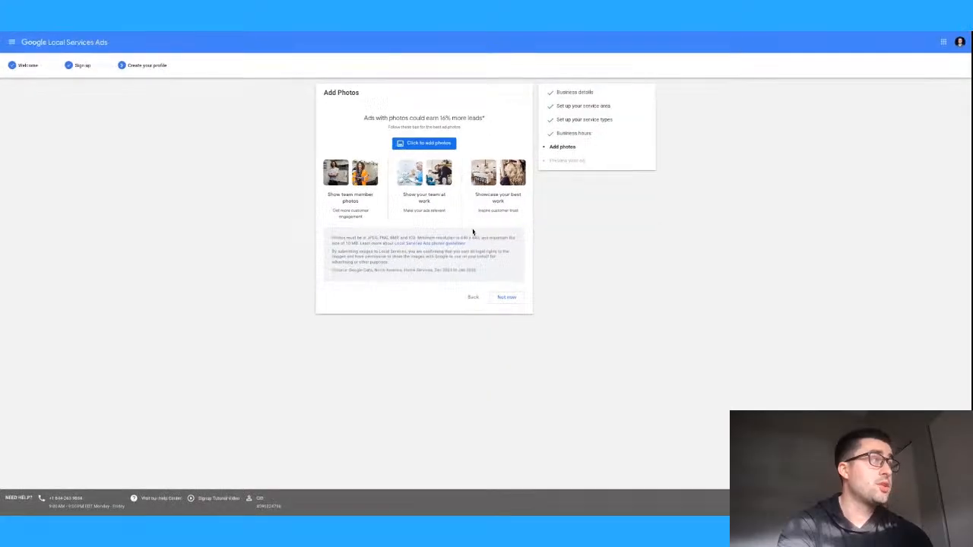
left_click(504, 297)
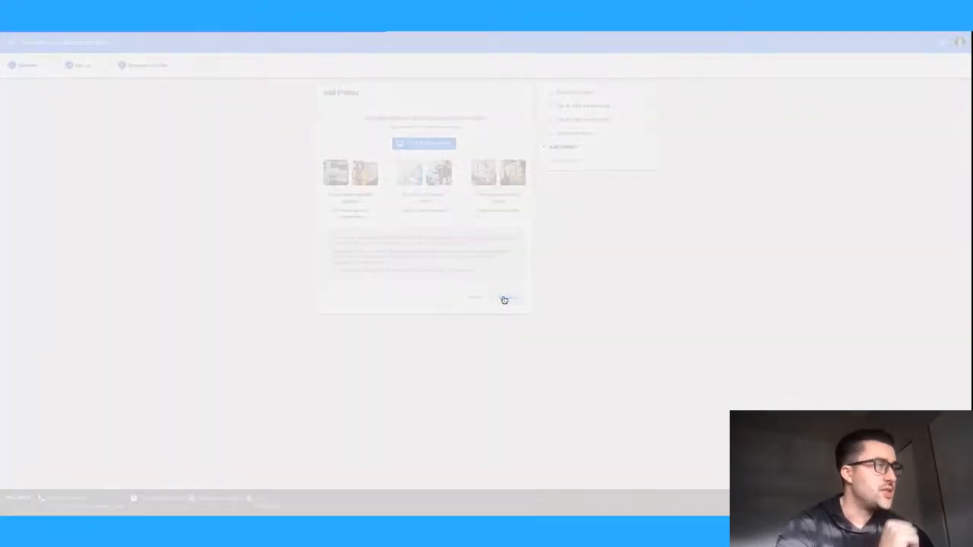
- Accept the onboarding terms on the Boyle GC ad preview and submit the profile
left_click(505, 297)
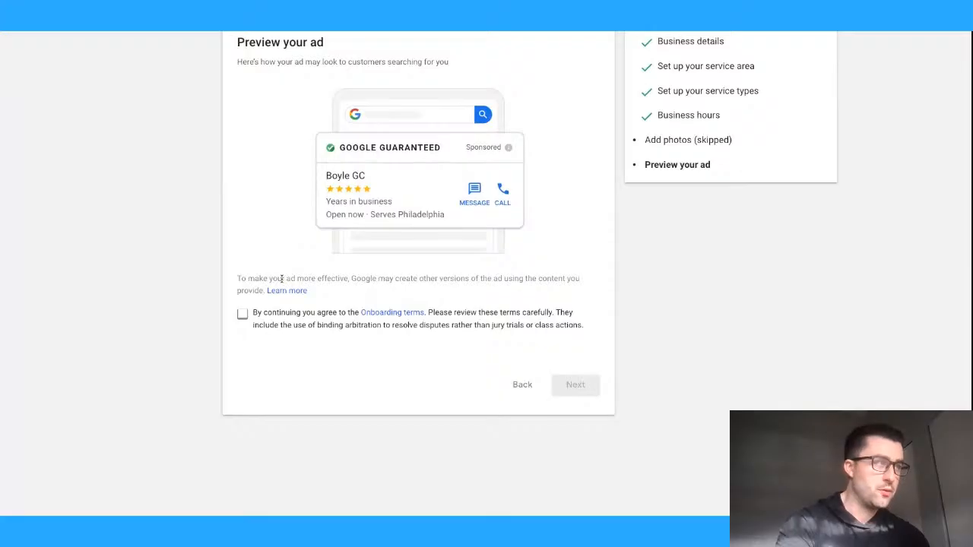
mouse_move(339, 234)
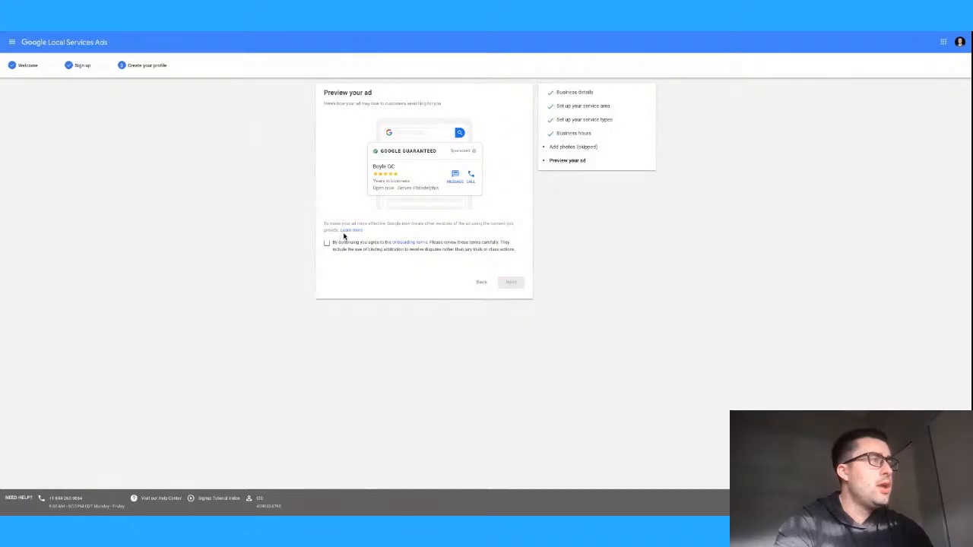
mouse_move(406, 247)
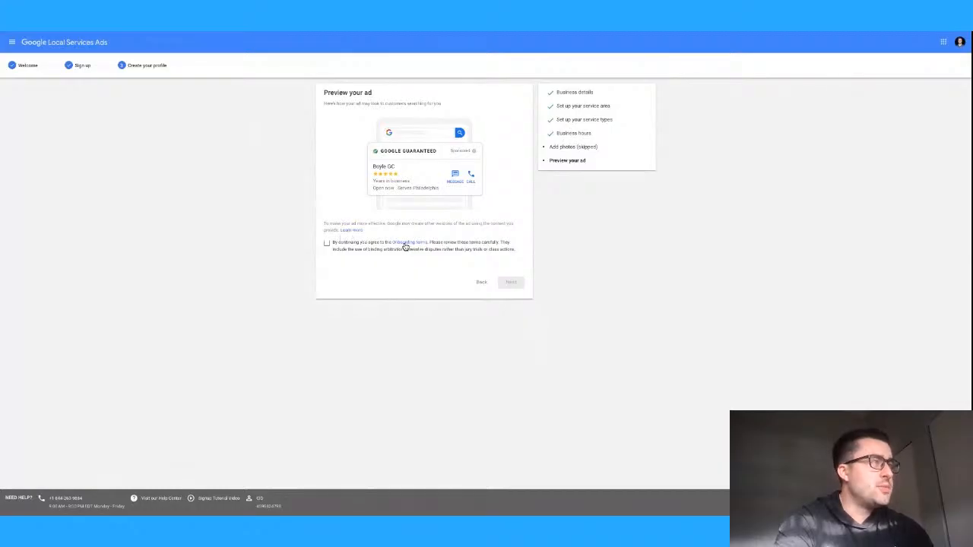
left_click(327, 244)
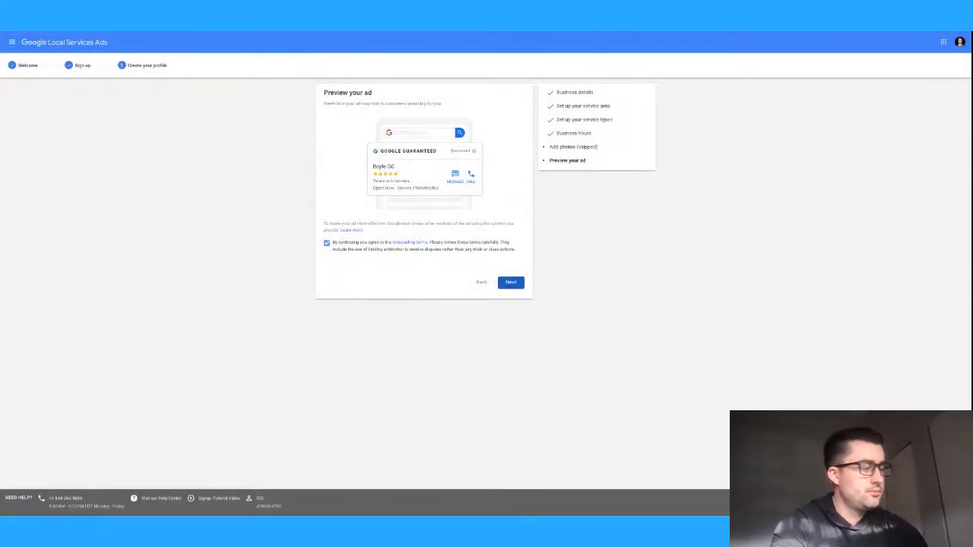
left_click(511, 282)
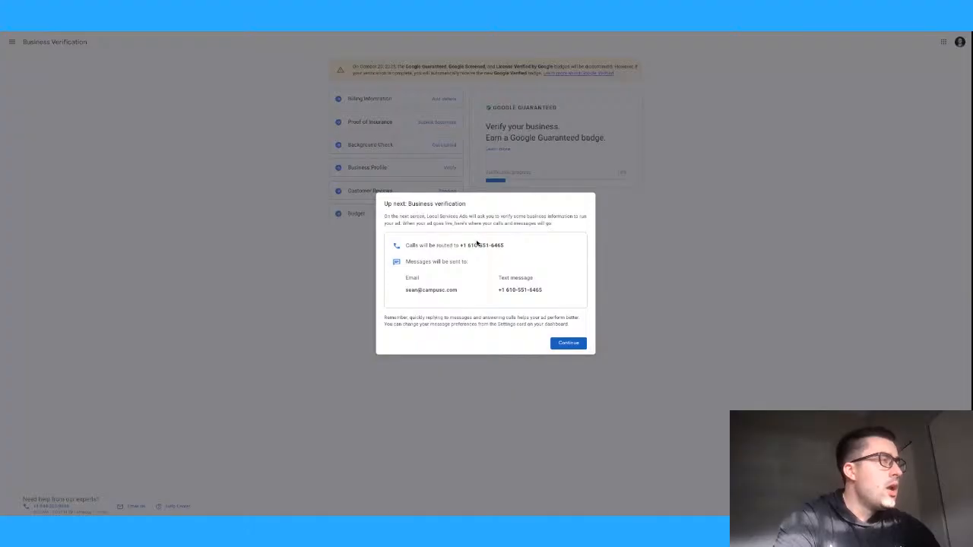
mouse_move(394, 249)
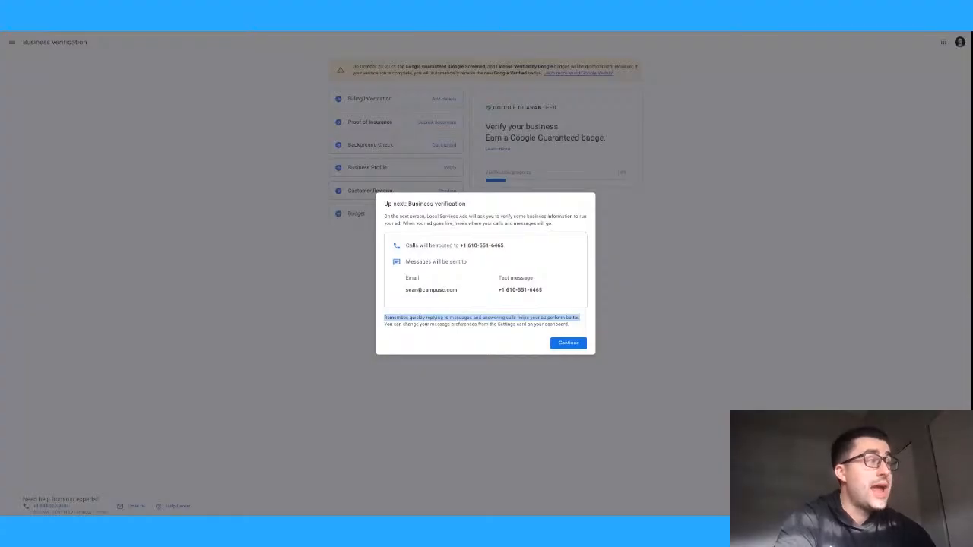
mouse_move(468, 333)
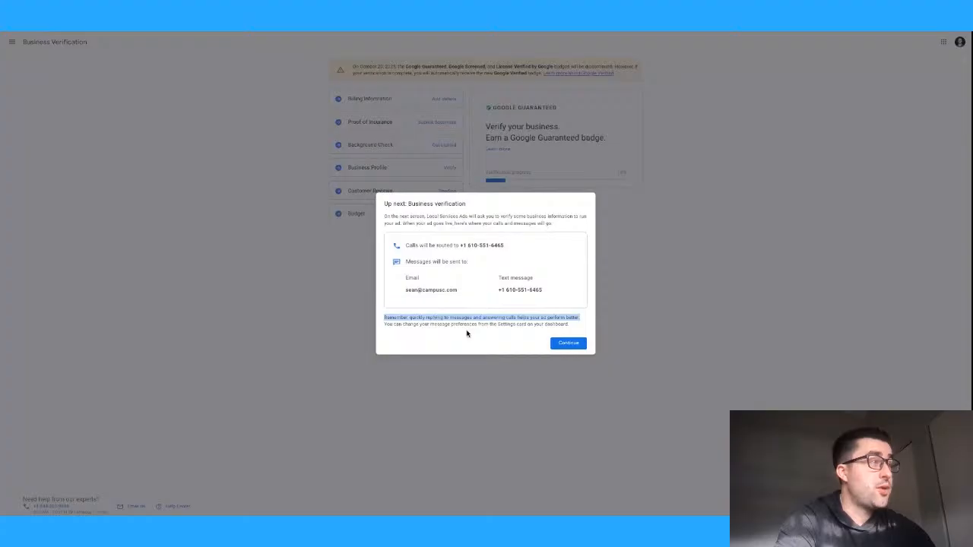
mouse_move(517, 336)
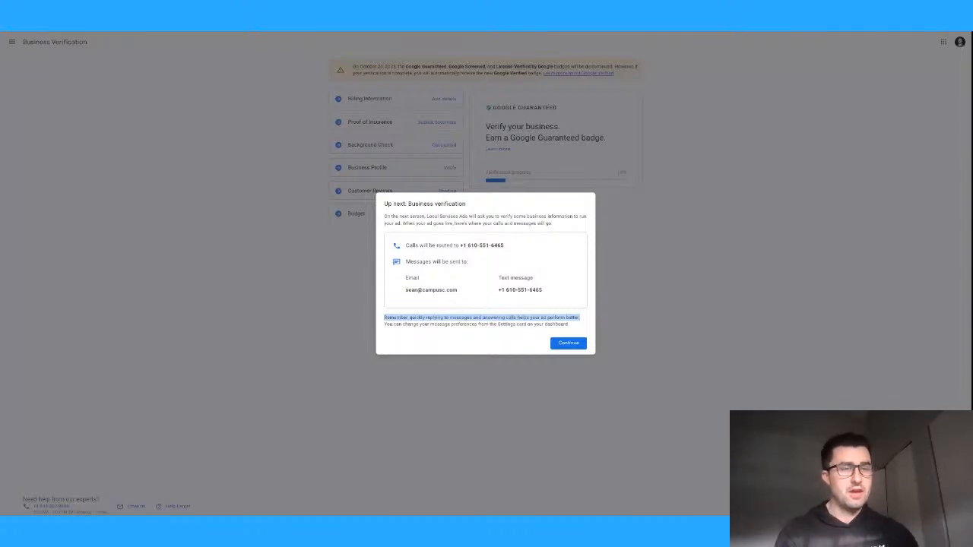
- Dismiss the verification notice and review the billing information and proof of insurance steps
left_click(569, 343)
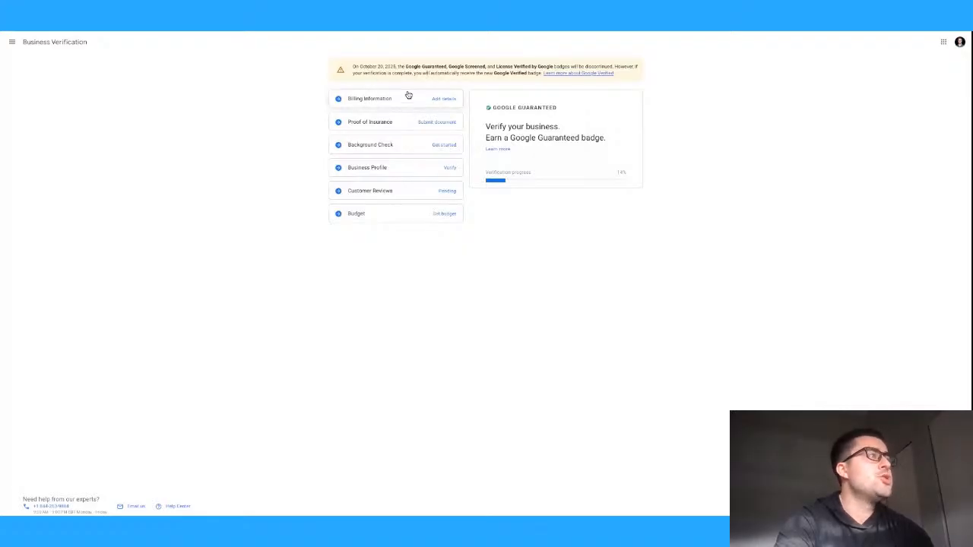
left_click(370, 97)
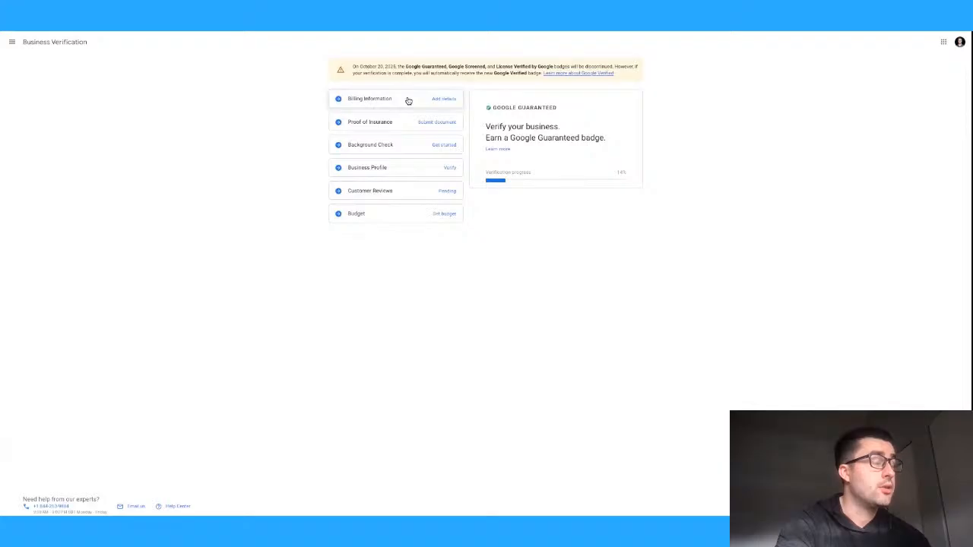
left_click(369, 99)
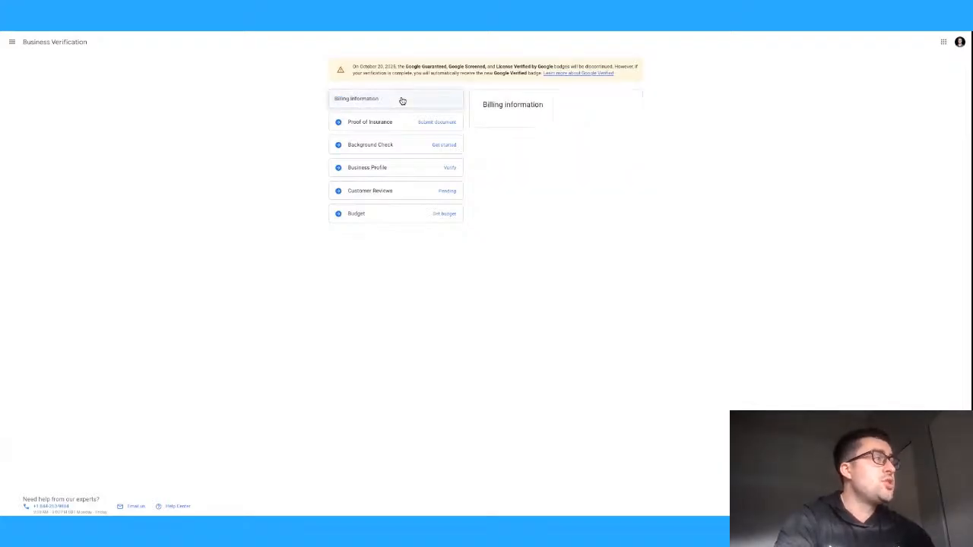
left_click(356, 97)
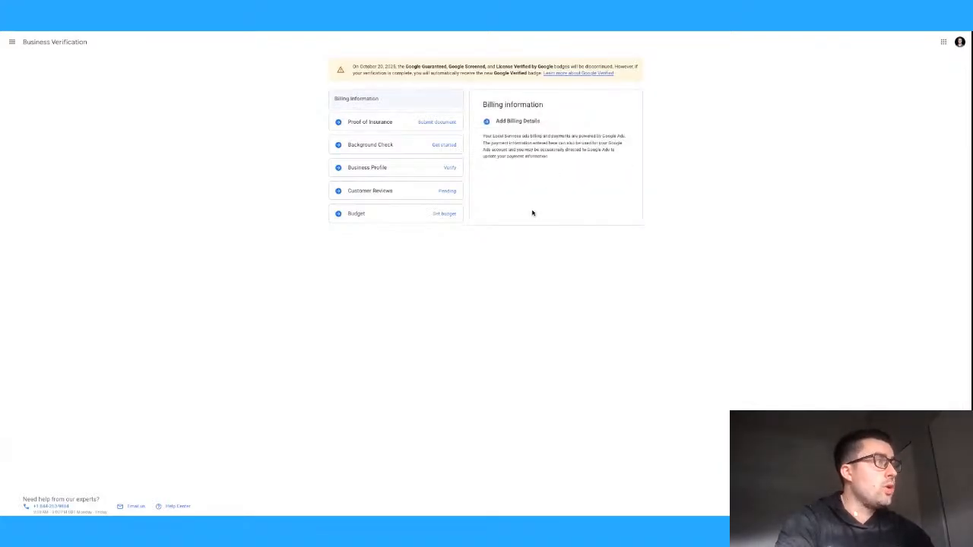
left_click(371, 121)
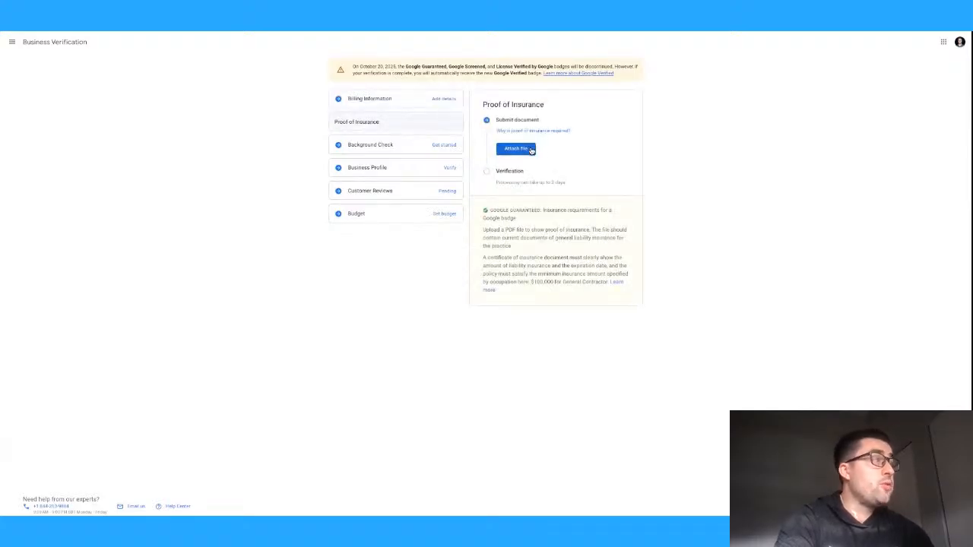
mouse_move(581, 140)
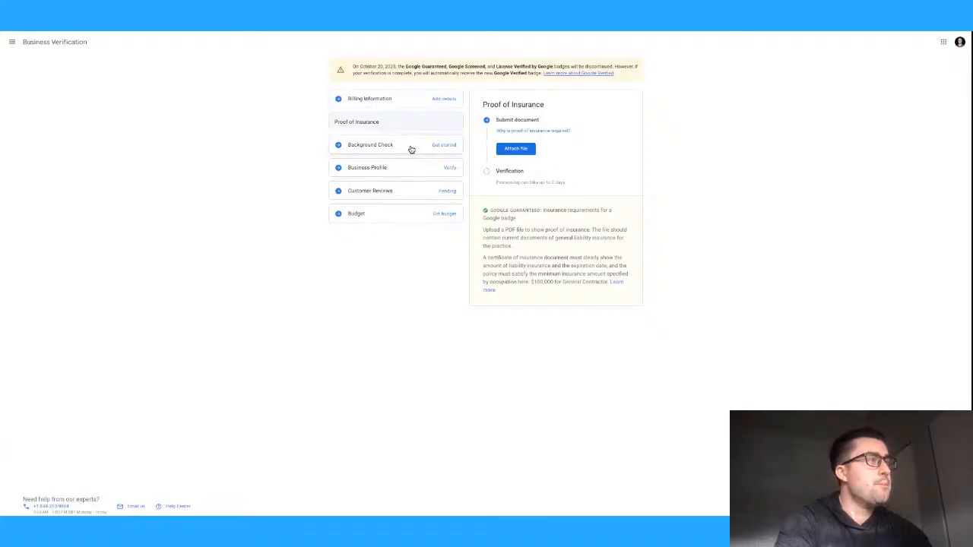
- Review the background check and business profile verification steps
left_click(371, 144)
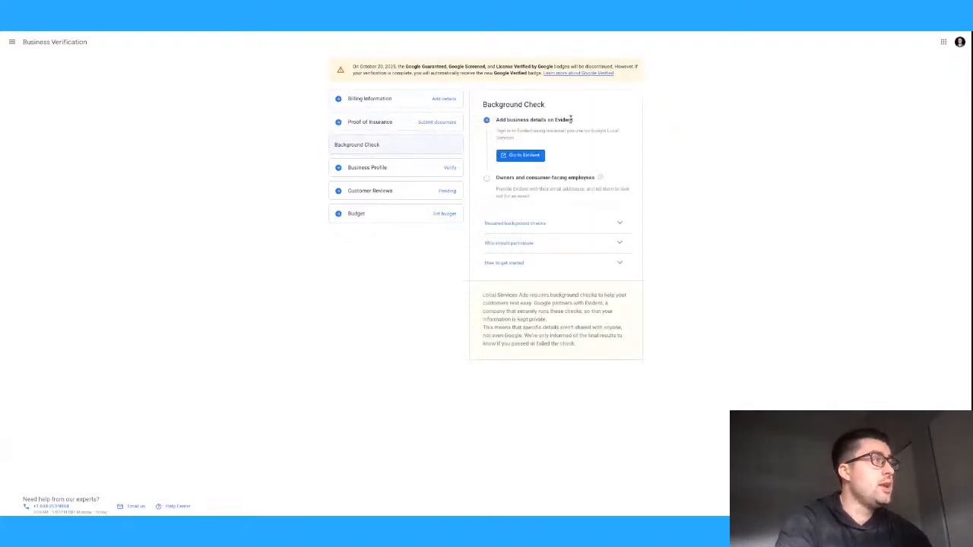
double_click(564, 118)
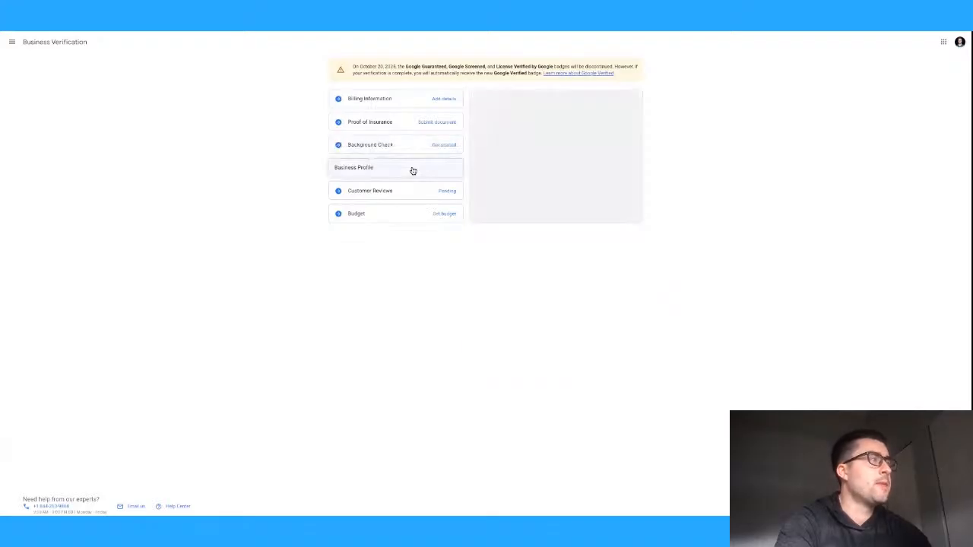
left_click(353, 167)
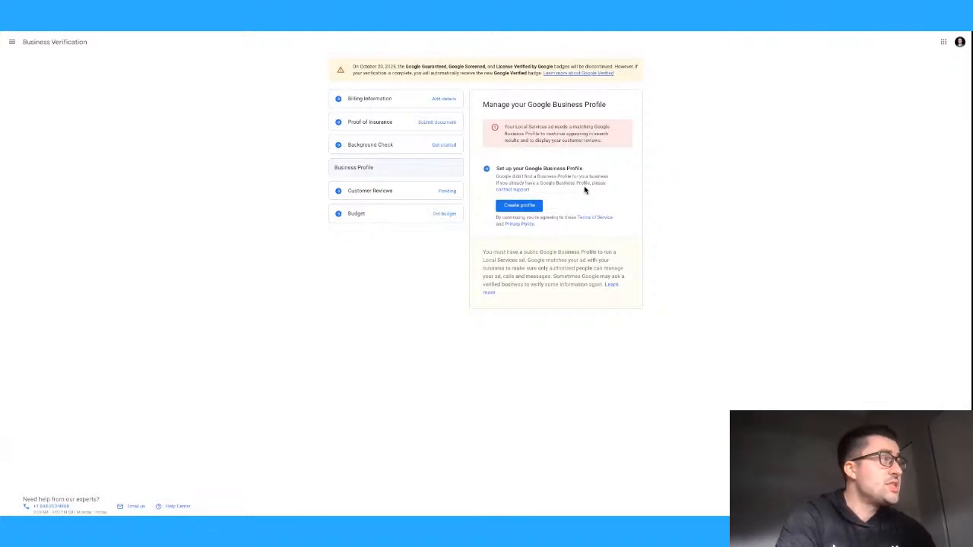
mouse_move(529, 183)
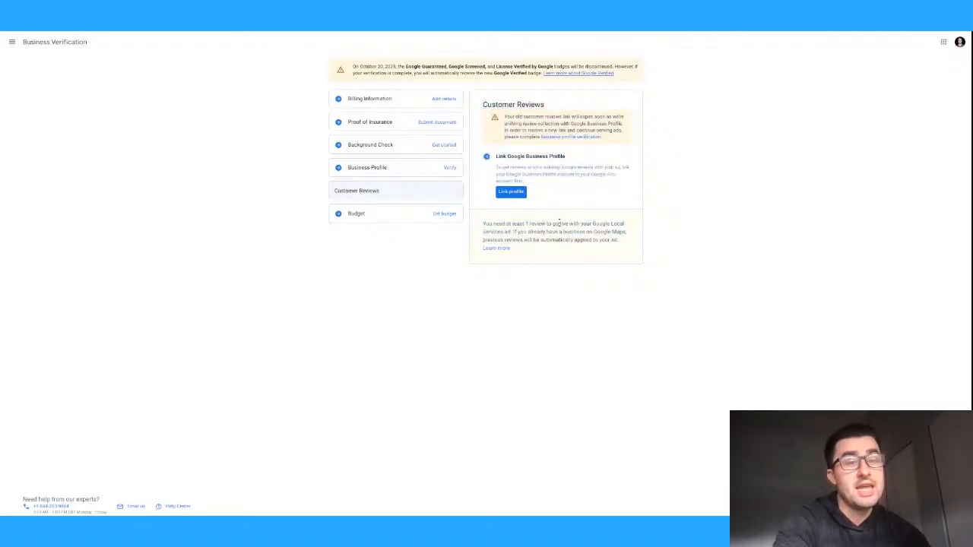
- Move from the customer reviews requirements toward the weekly budget step
triple_click(553, 223)
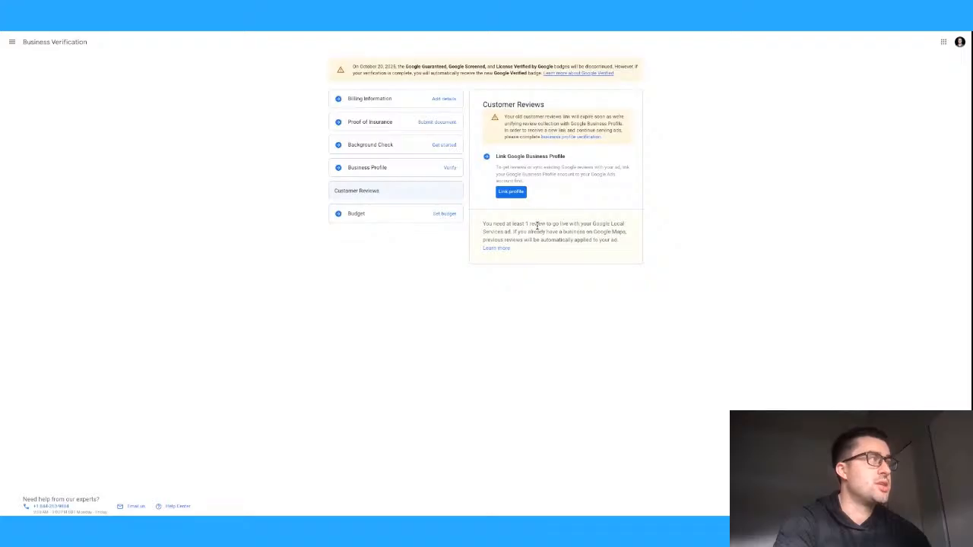
mouse_move(538, 226)
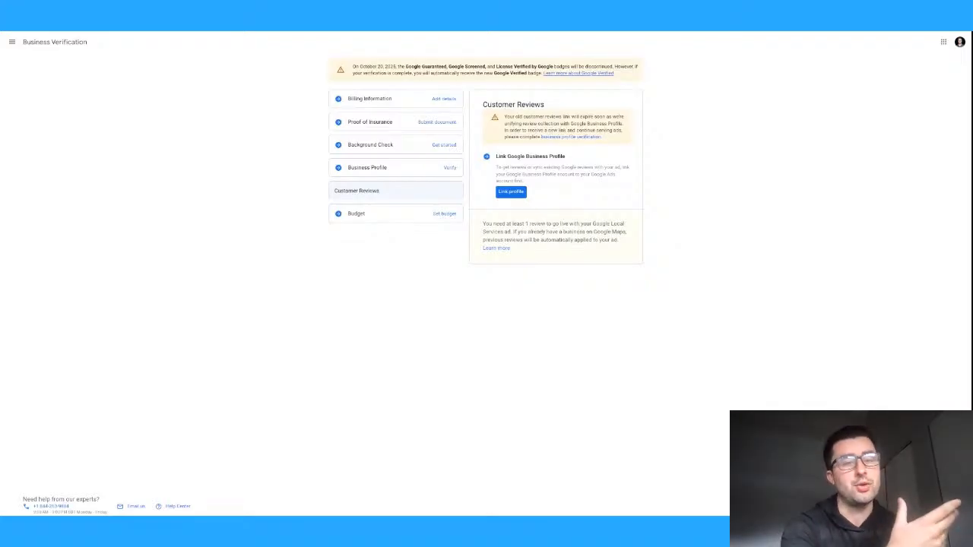
mouse_move(404, 219)
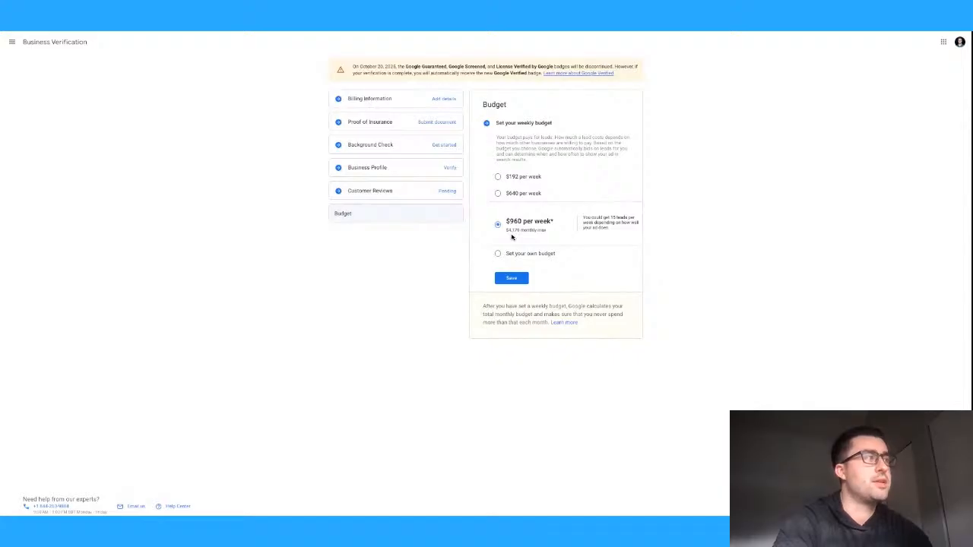
mouse_move(621, 231)
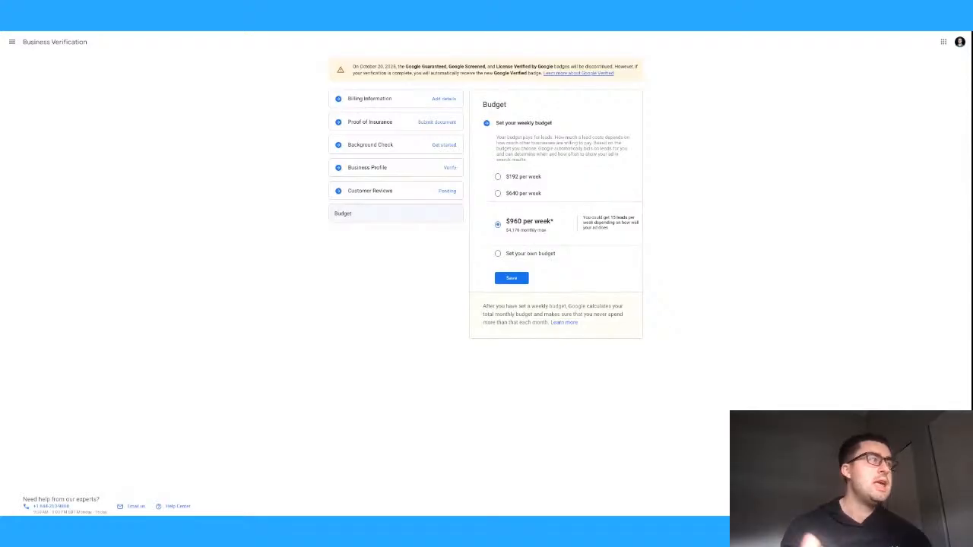
mouse_move(444, 34)
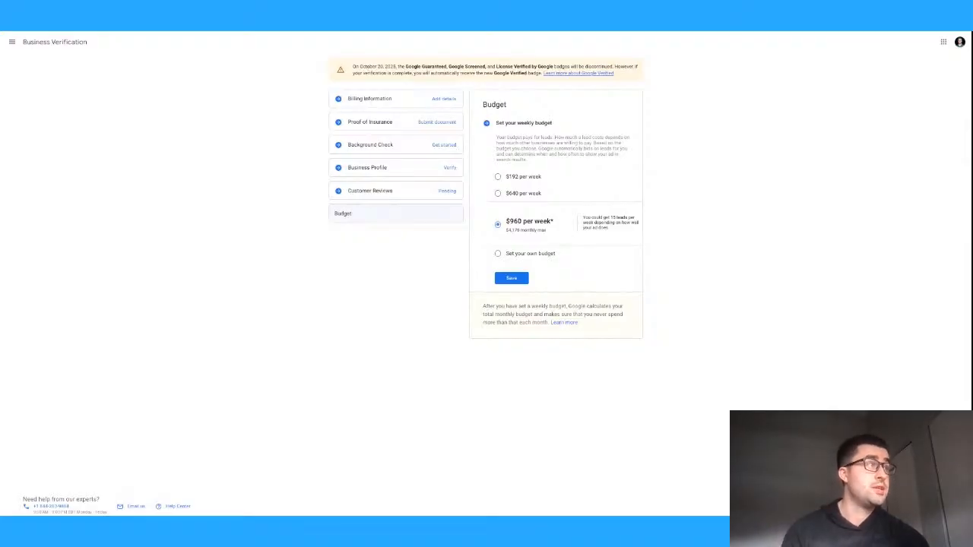
- Choose the lowest weekly budget option, $192 per week
left_click(498, 193)
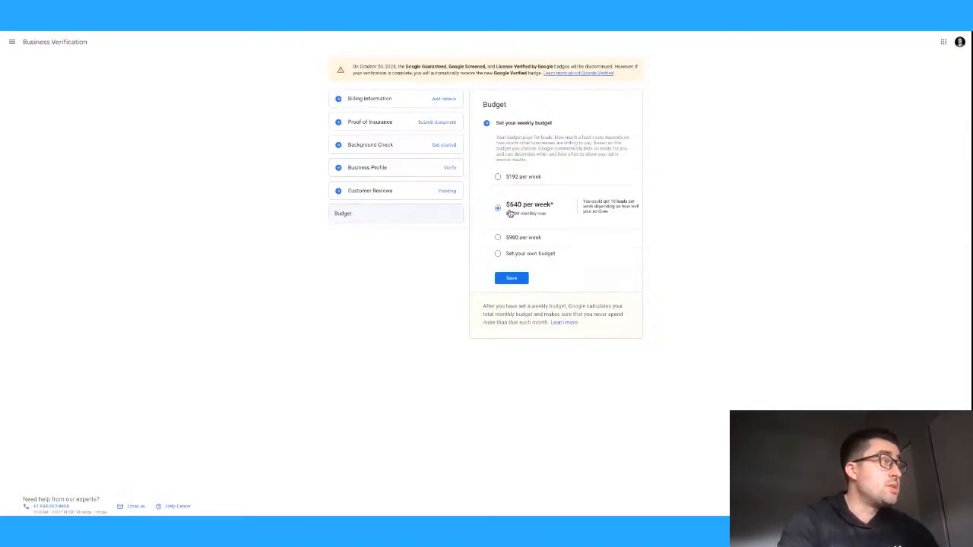
left_click(499, 176)
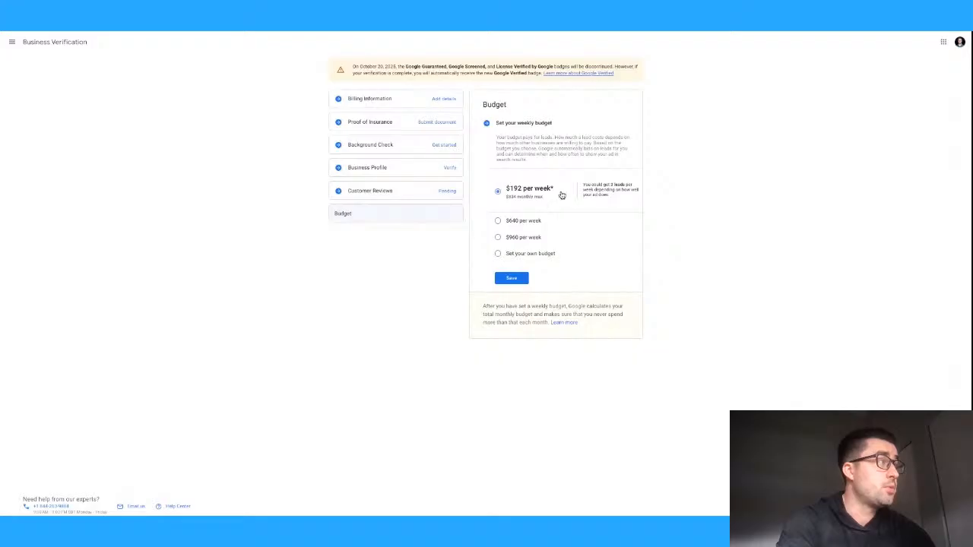
mouse_move(403, 295)
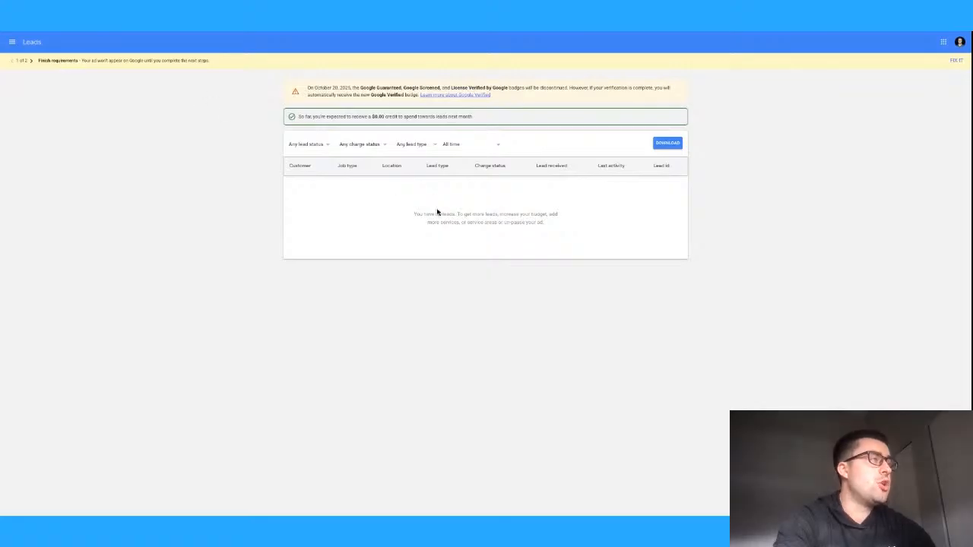
mouse_move(379, 182)
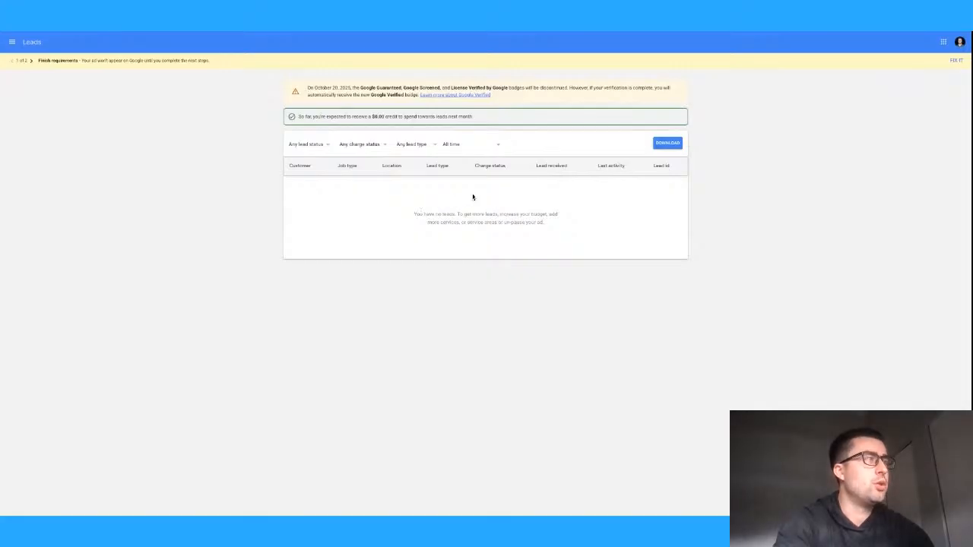
mouse_move(447, 204)
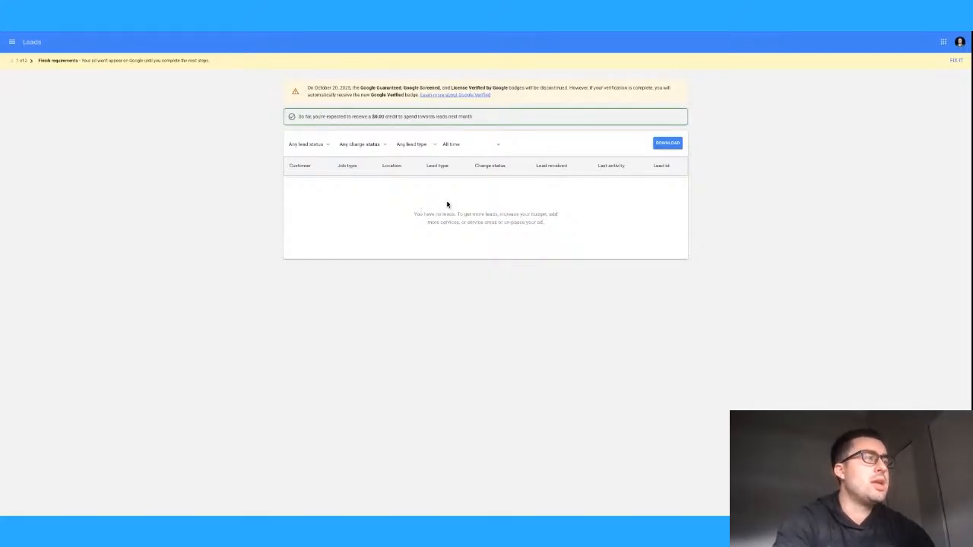
mouse_move(356, 214)
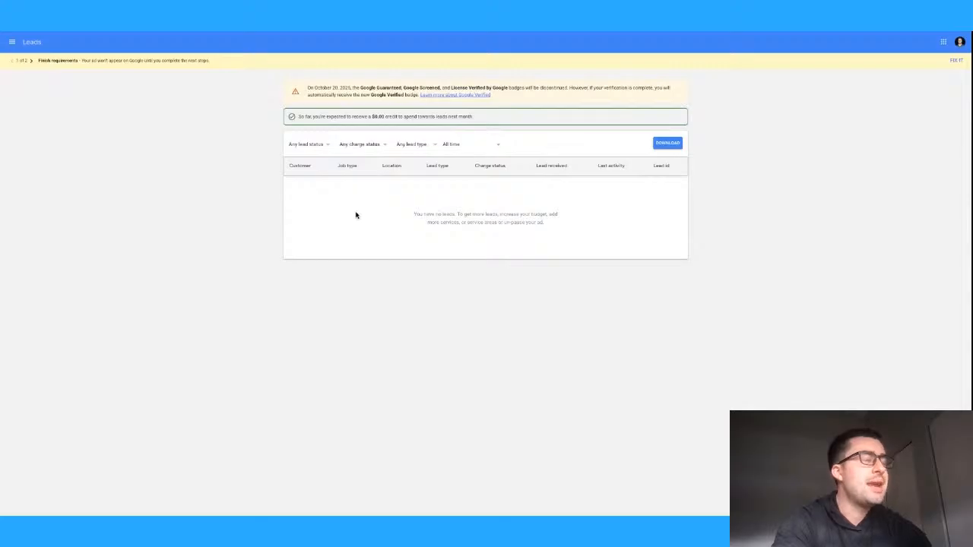
mouse_move(408, 209)
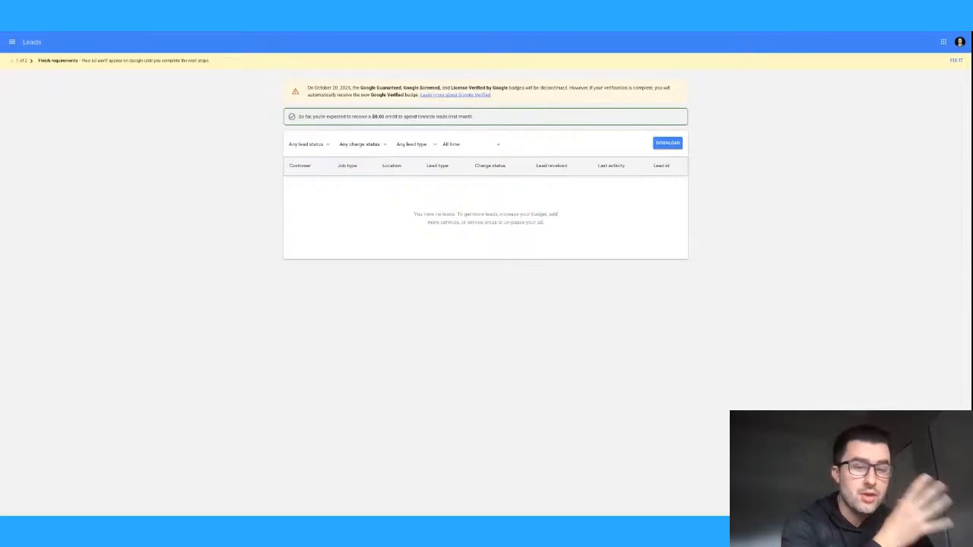
mouse_move(187, 156)
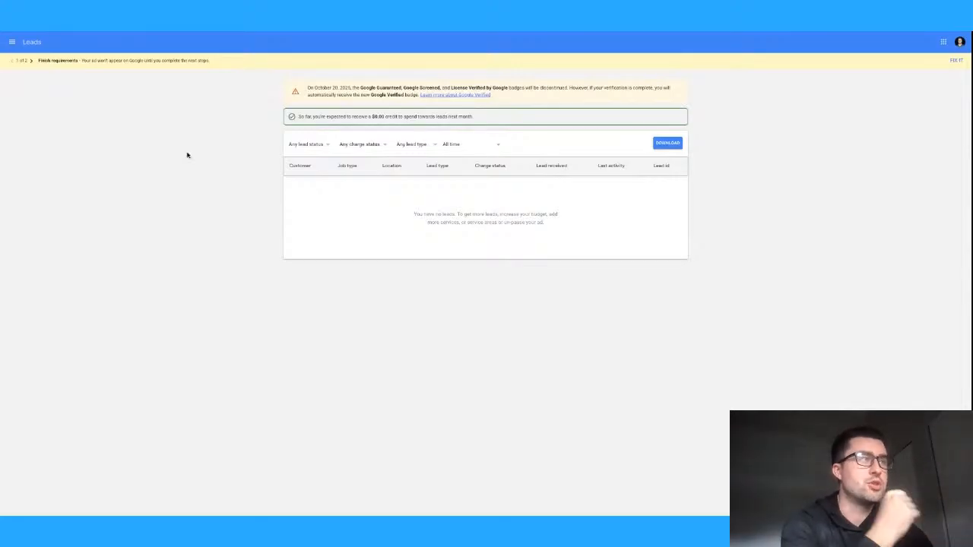
- Expand the navigation menu from the empty Leads page
left_click(12, 42)
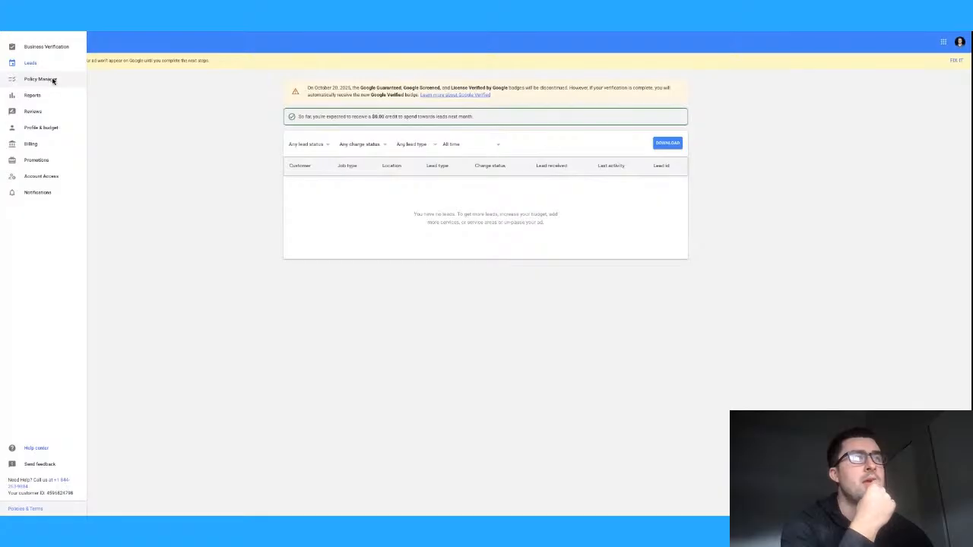
mouse_move(67, 82)
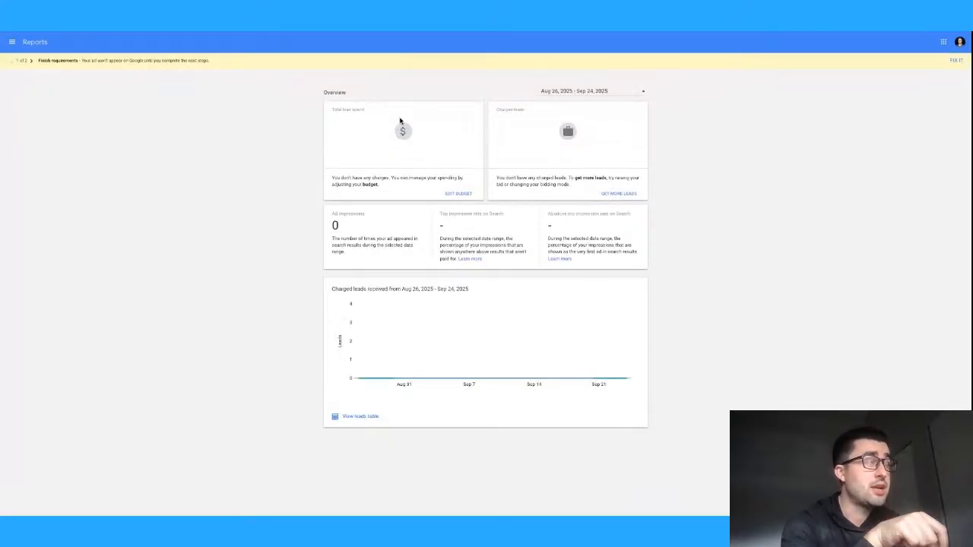
mouse_move(339, 213)
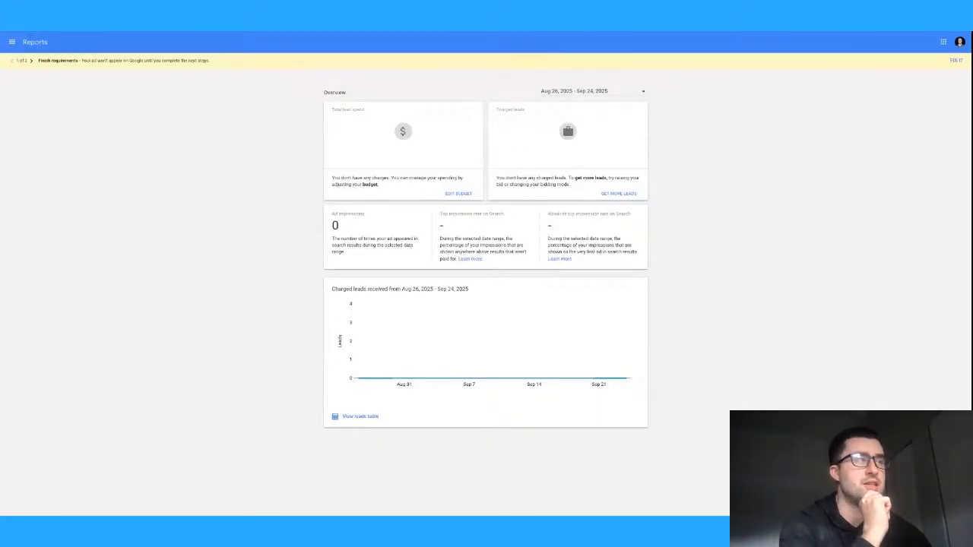
mouse_move(481, 228)
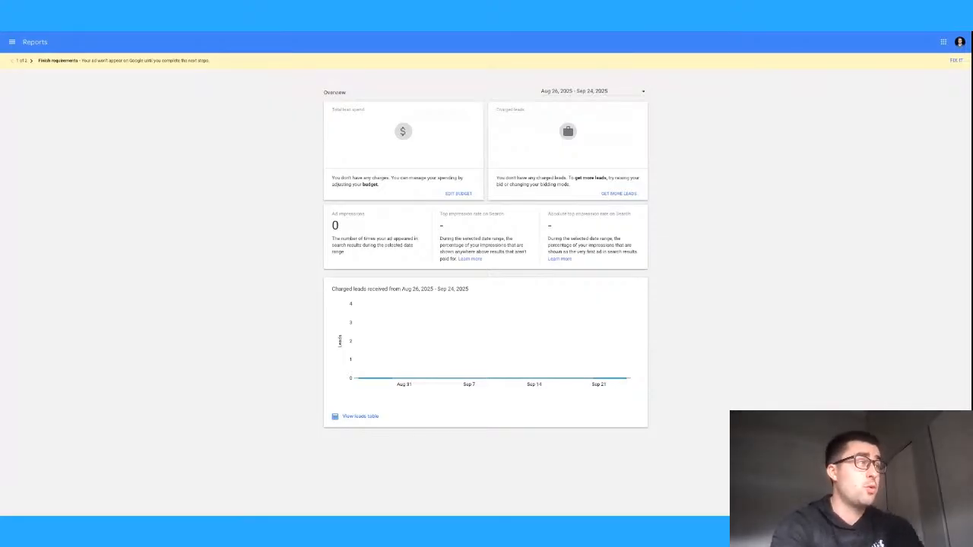
mouse_move(550, 228)
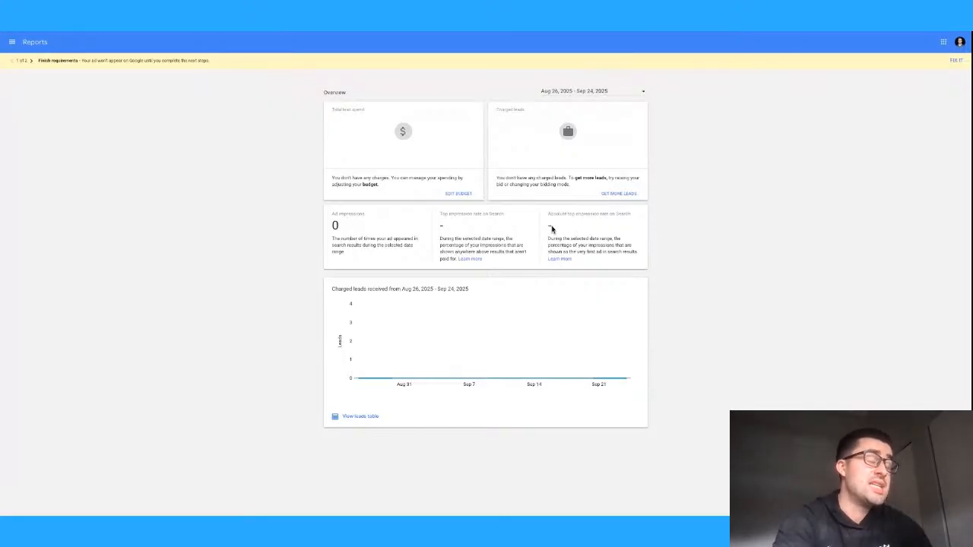
mouse_move(559, 226)
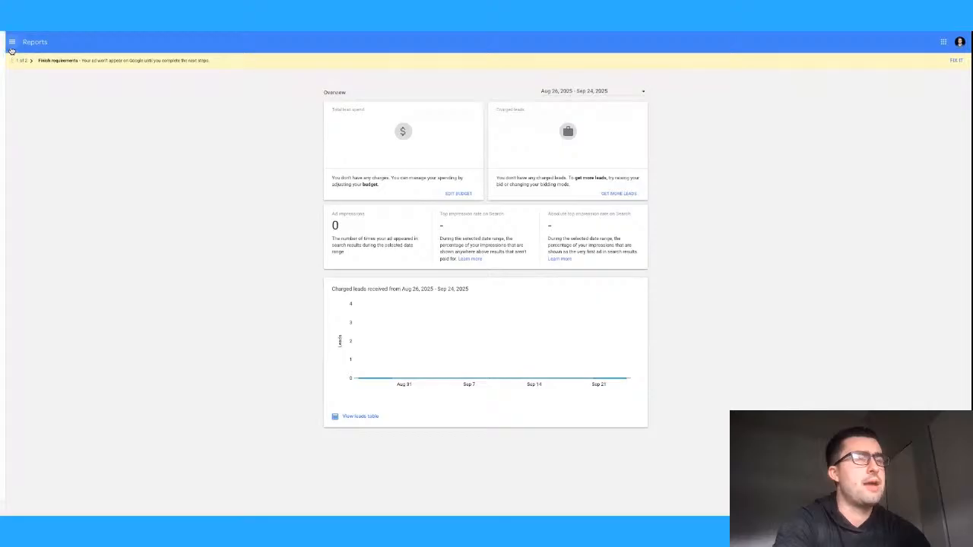
- Expand the navigation menu again from the Reports overview
left_click(12, 42)
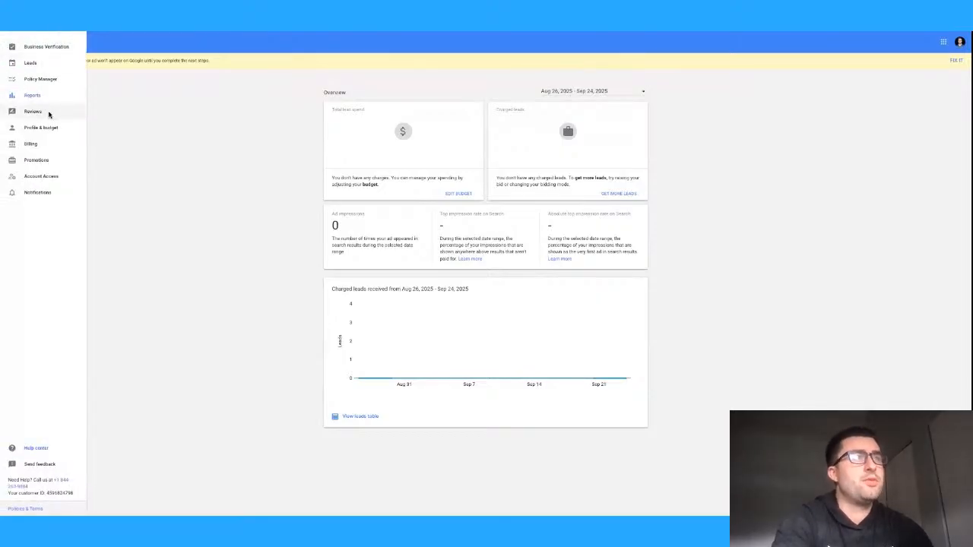
mouse_move(41, 128)
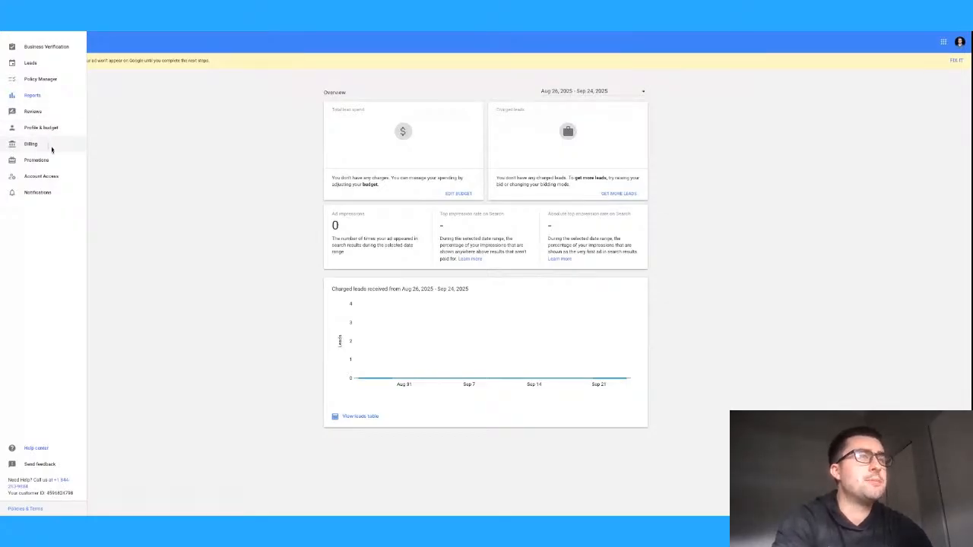
mouse_move(60, 160)
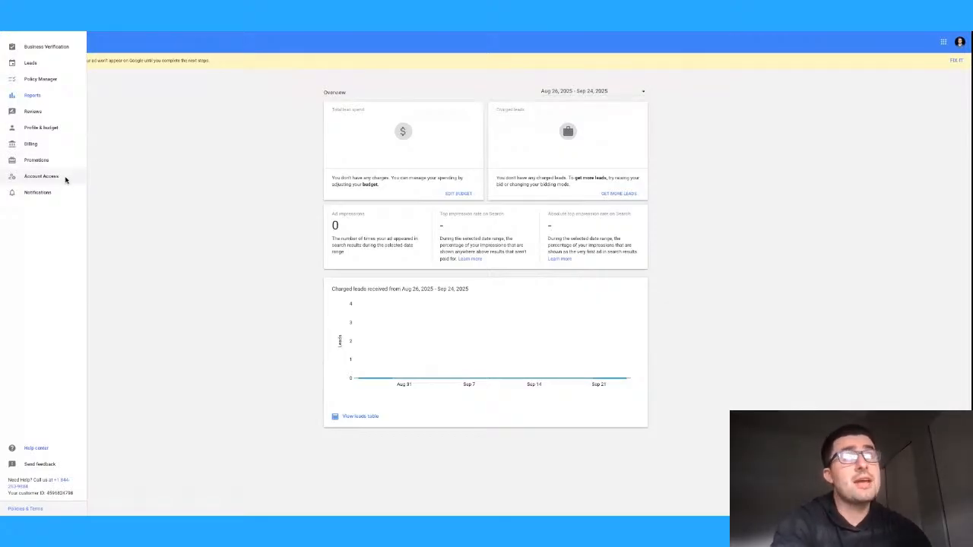
- Go to the Account Access page, which requires billing setup first
left_click(12, 42)
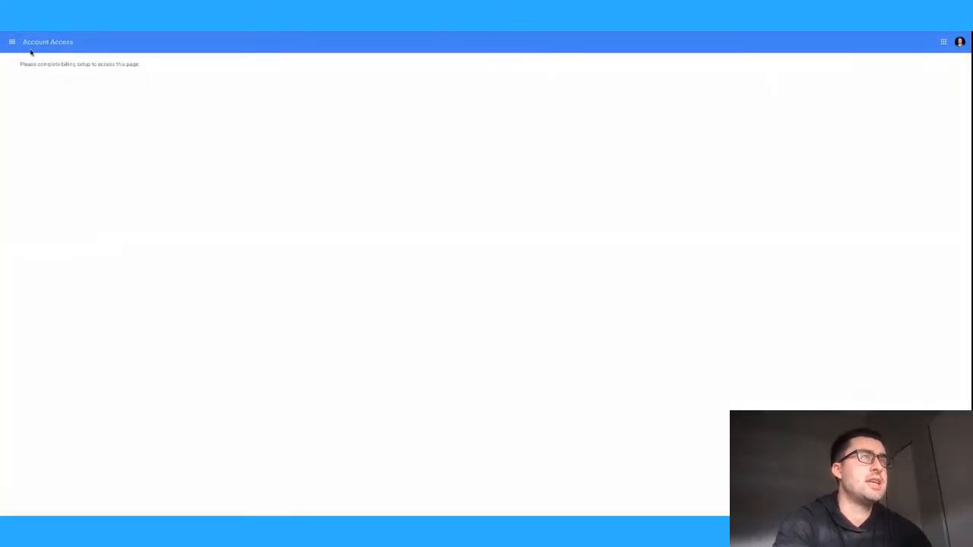
- Reopen the navigation menu over the Account Access page
left_click(12, 43)
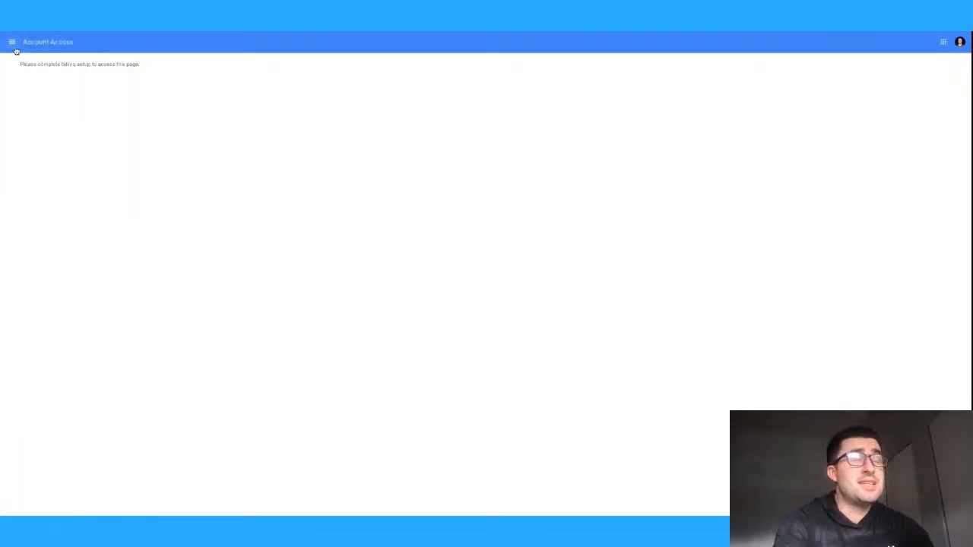
left_click(12, 43)
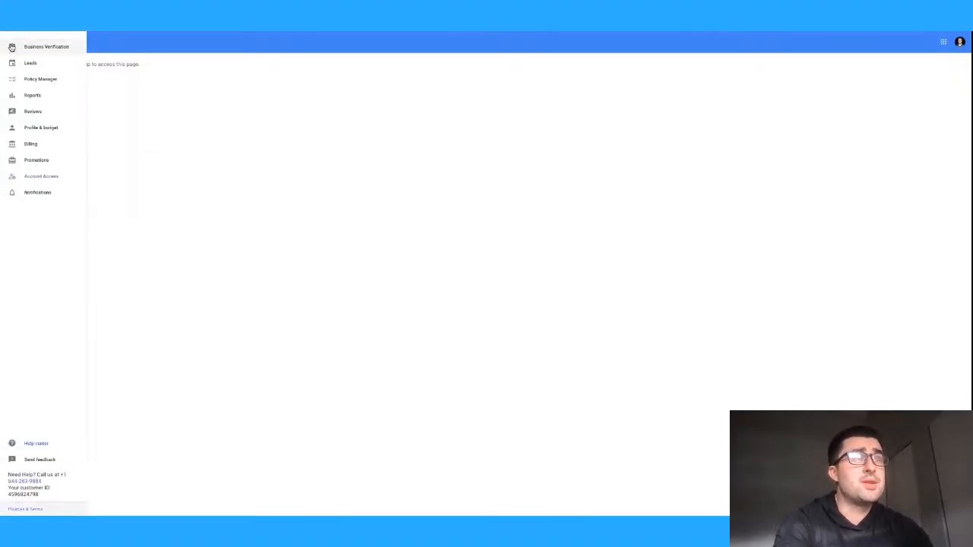